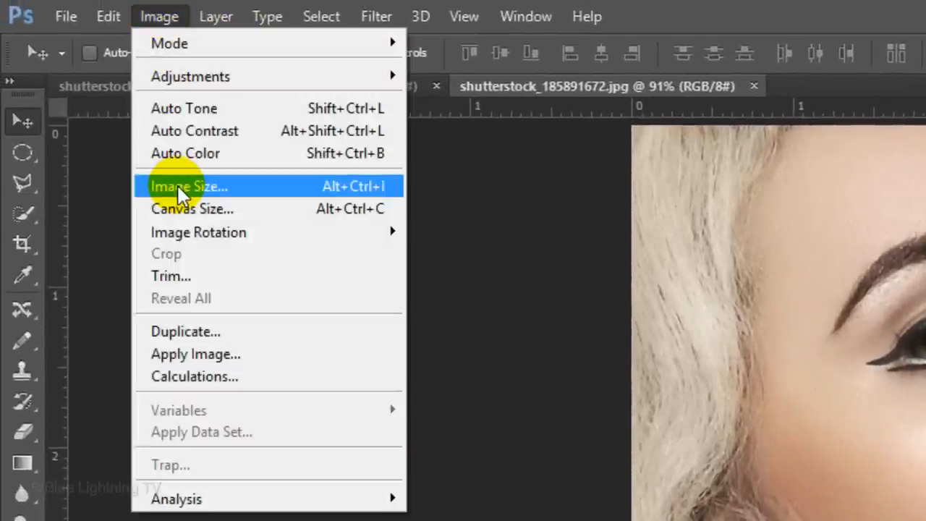
Bring up the Image Size settings before switching to the layered .psd portrait
left_click(189, 186)
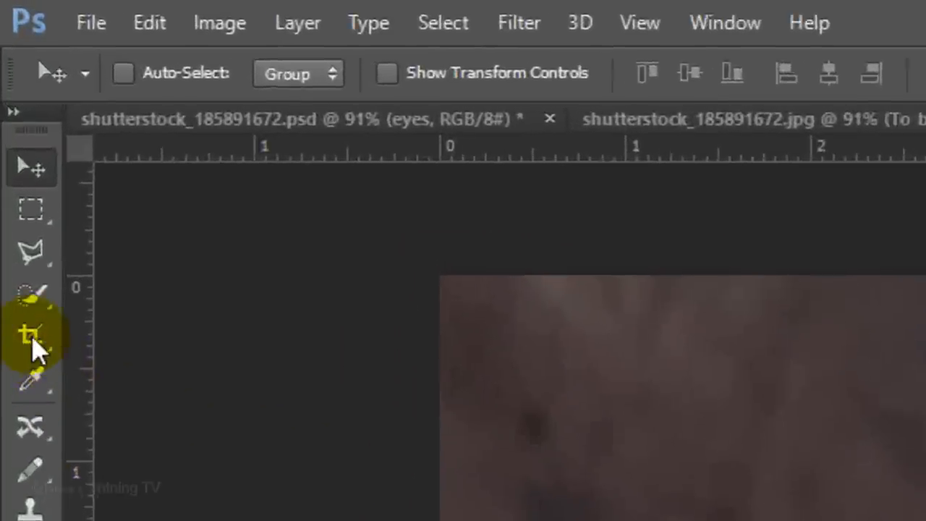
Set the Crop tool to W x H x Resolution with 1000 px width and height
left_click(31, 335)
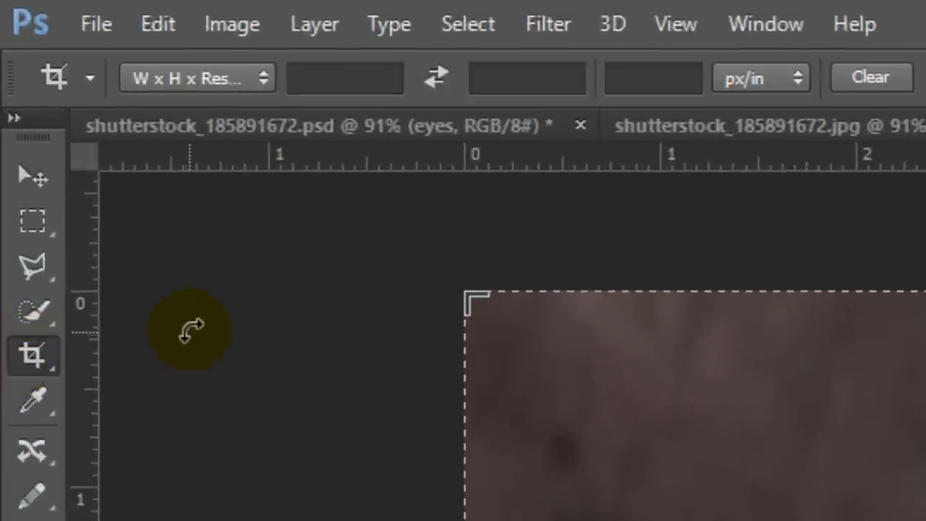
left_click(195, 78)
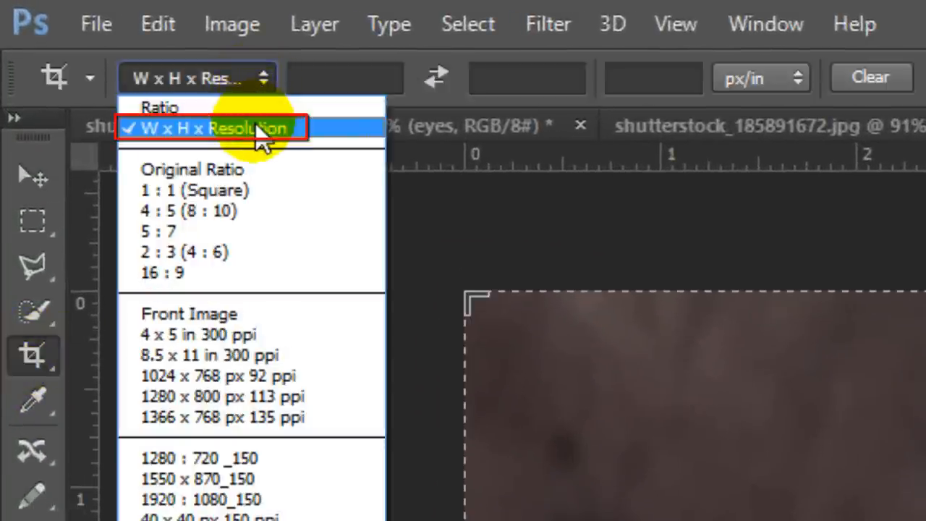
left_click(210, 129)
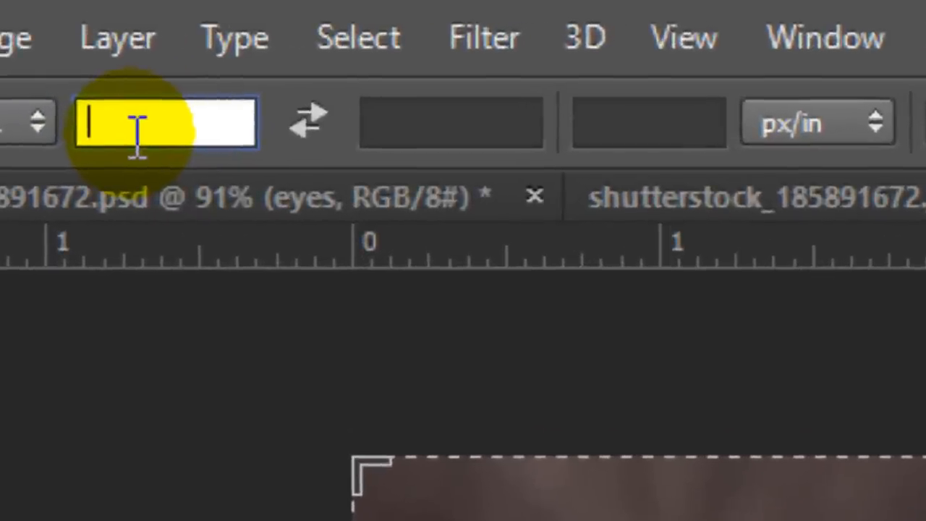
type("10")
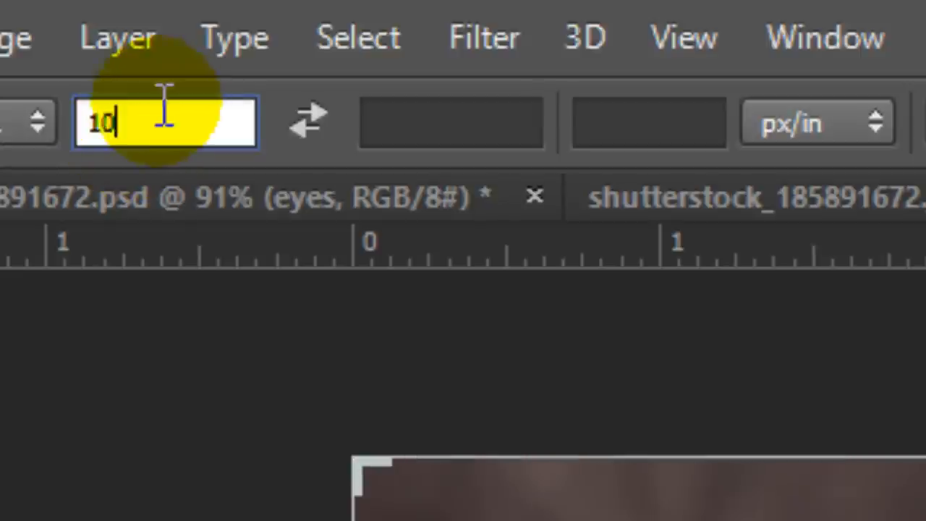
type("1000px")
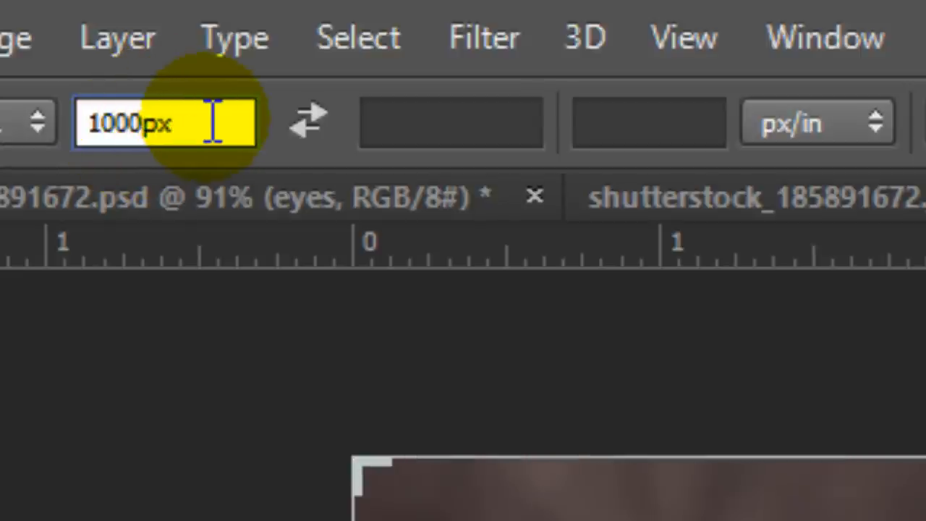
left_click(448, 122)
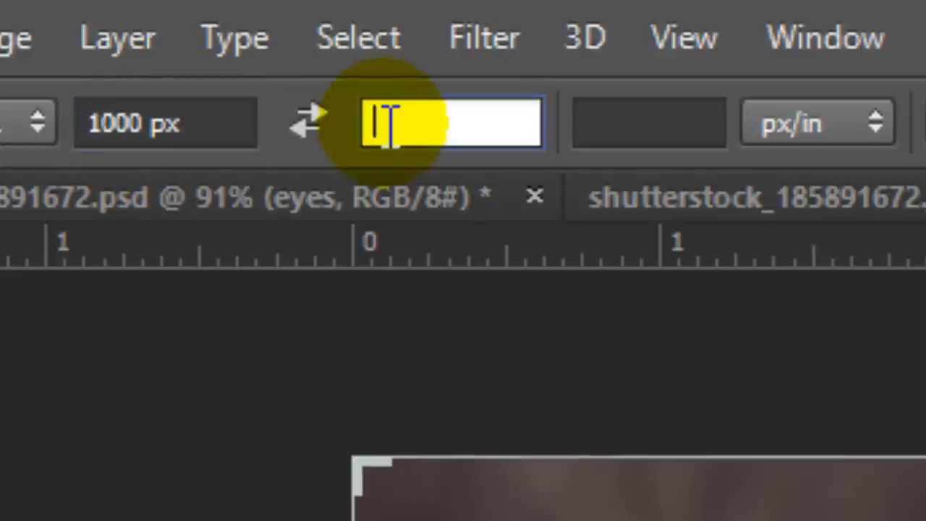
type("1000px")
left_click(650, 123)
type("150")
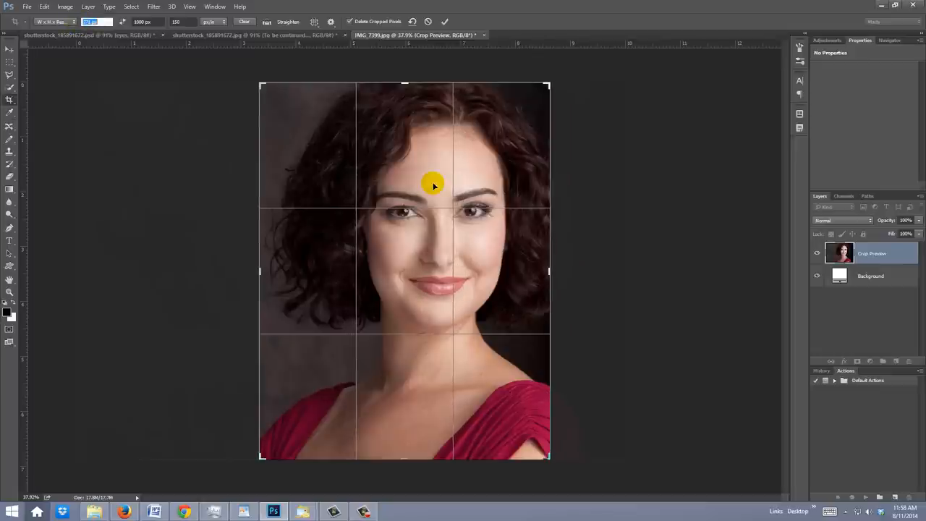
Position and shrink the crop frame over the face, commit it, and fit the result on screen
left_click_drag(433, 185, 404, 185)
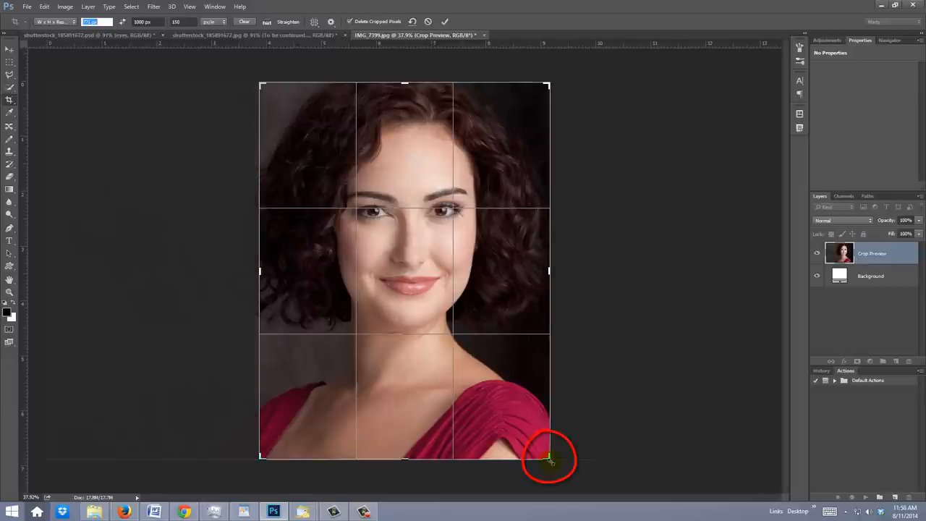
left_click_drag(550, 460, 539, 445)
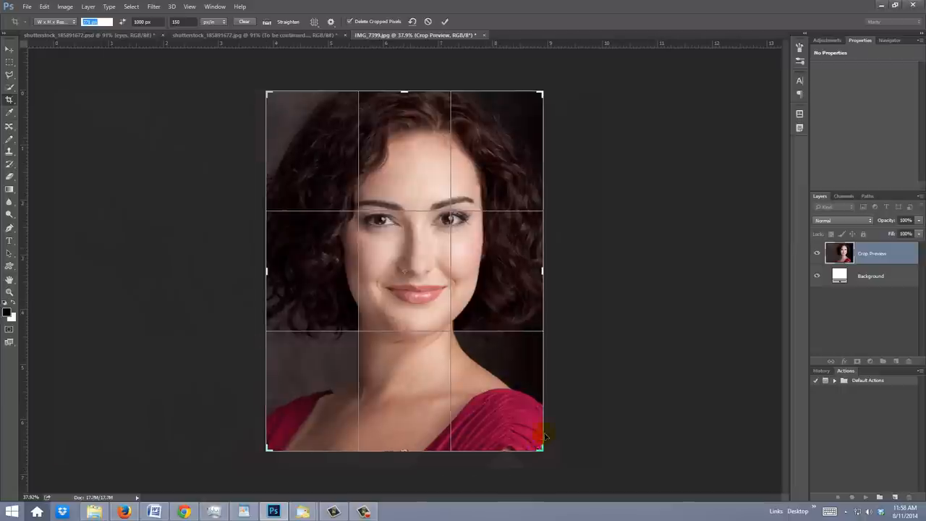
left_click(445, 22)
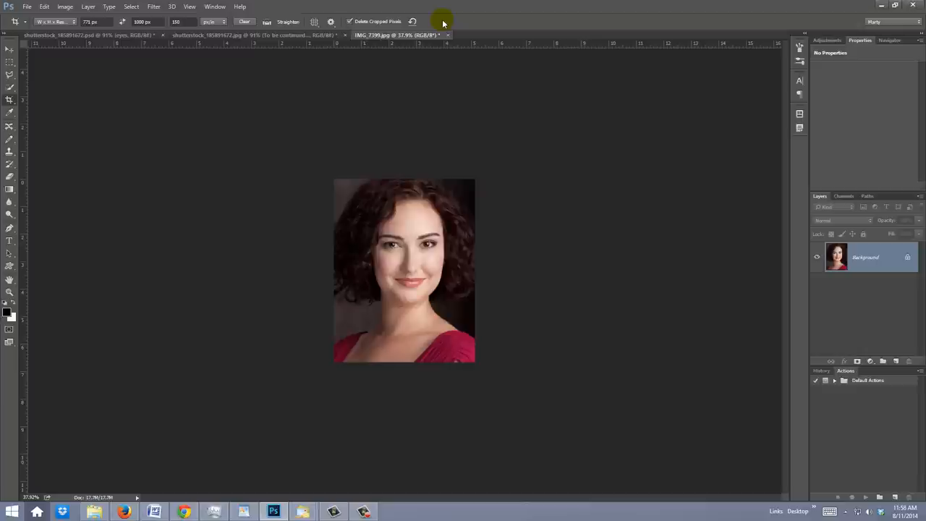
key("ctrl+0")
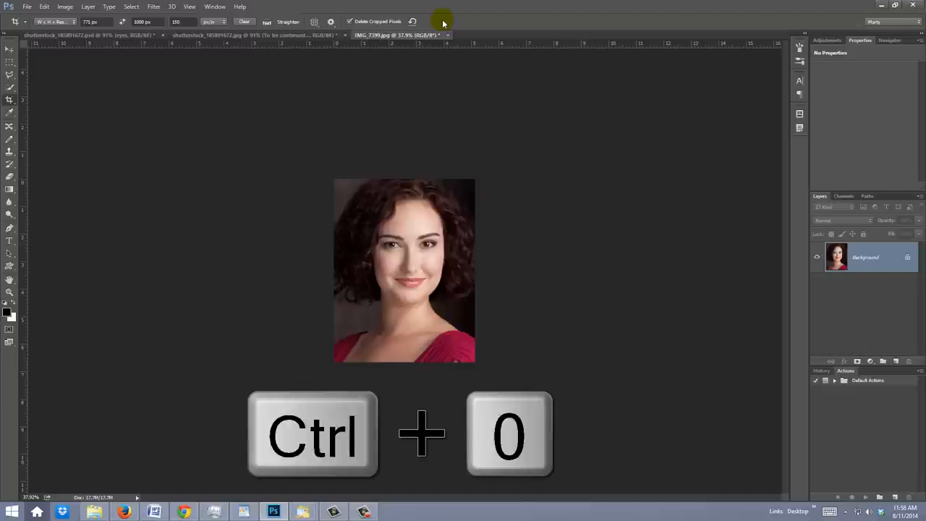
key("ctrl+0")
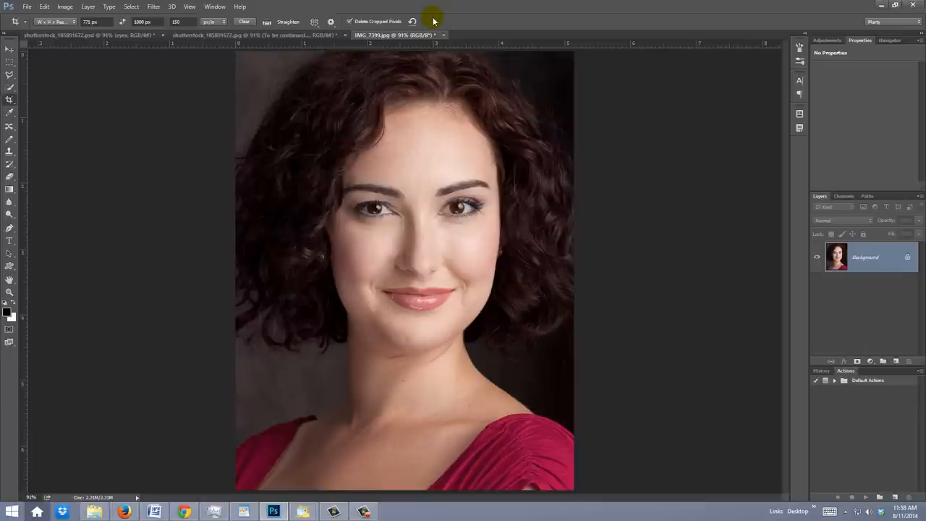
mouse_move(136, 15)
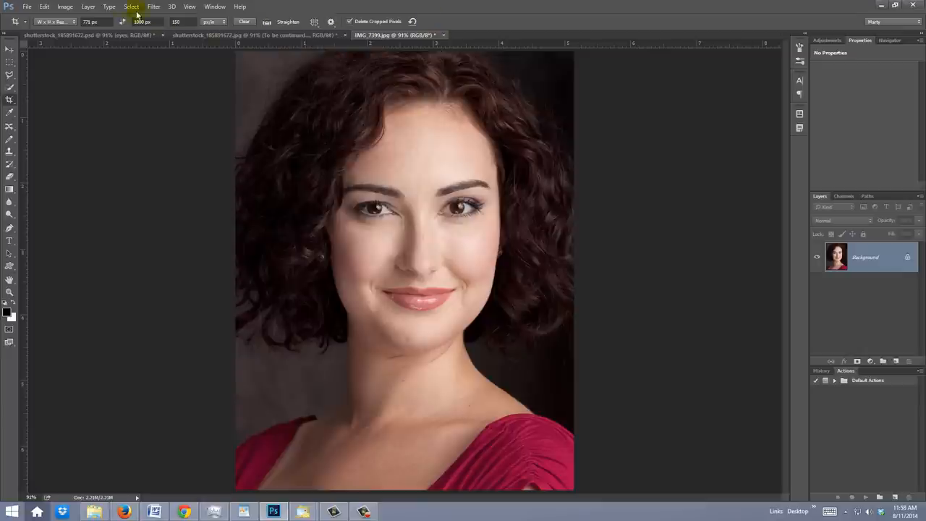
Bring up Image Size from the Image menu on the way back to the .jpg portrait
left_click(64, 7)
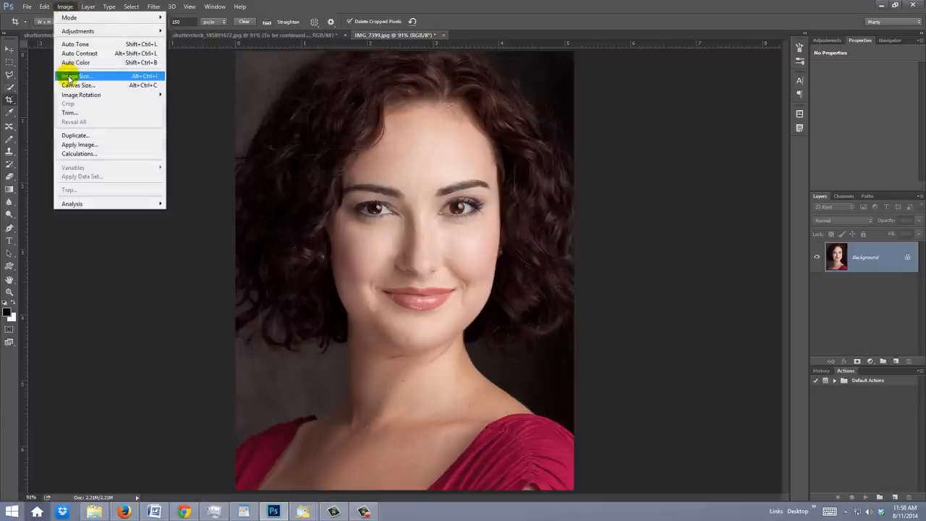
left_click(76, 75)
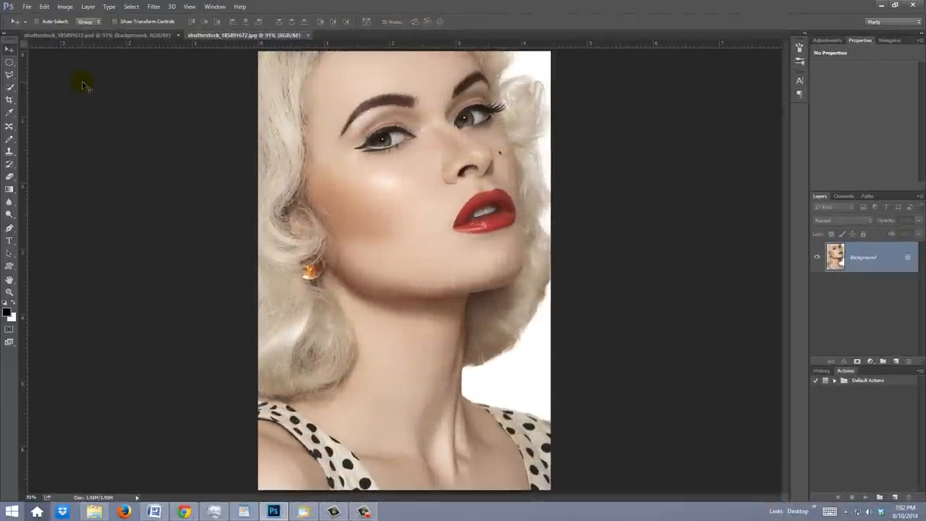
Duplicate the portrait twice, name the top copy 'Color halftone' and hide it
key("ctrl+j")
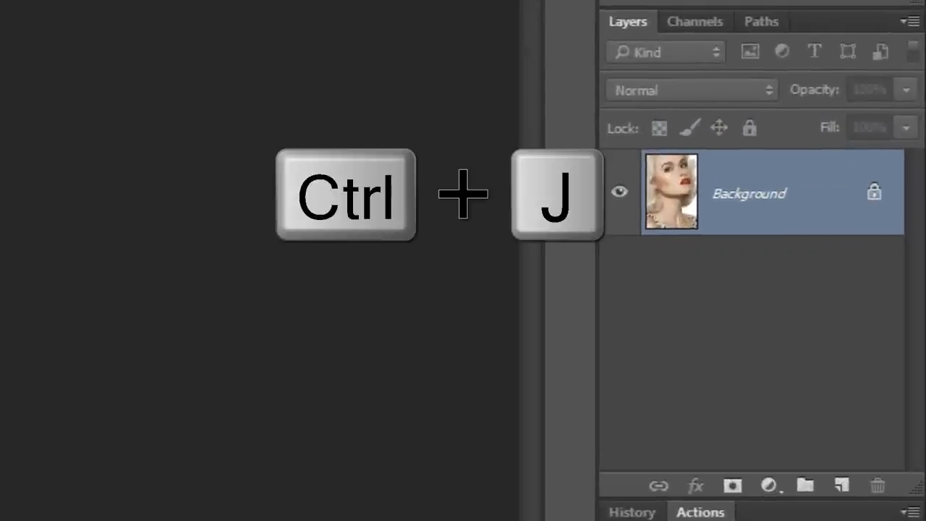
key("ctrl+j")
type("Color halfton")
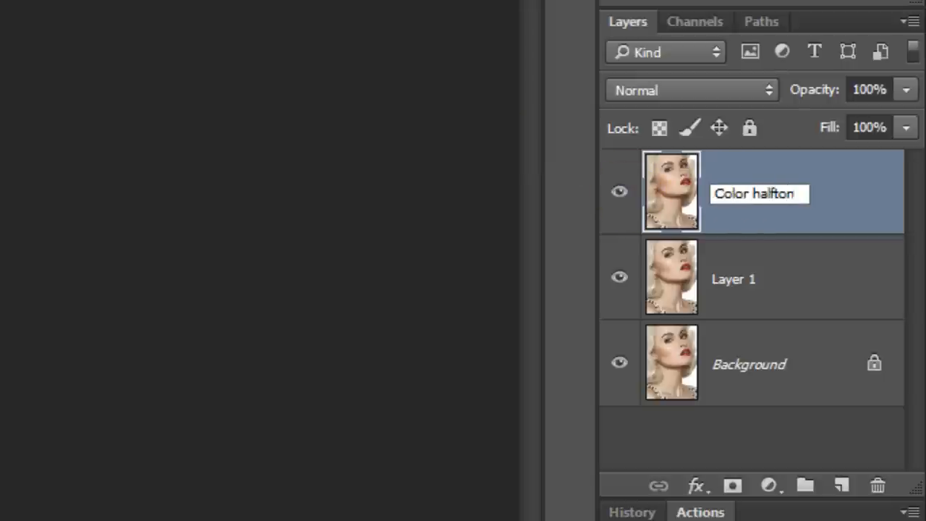
double_click(734, 278)
type("Poster edges")
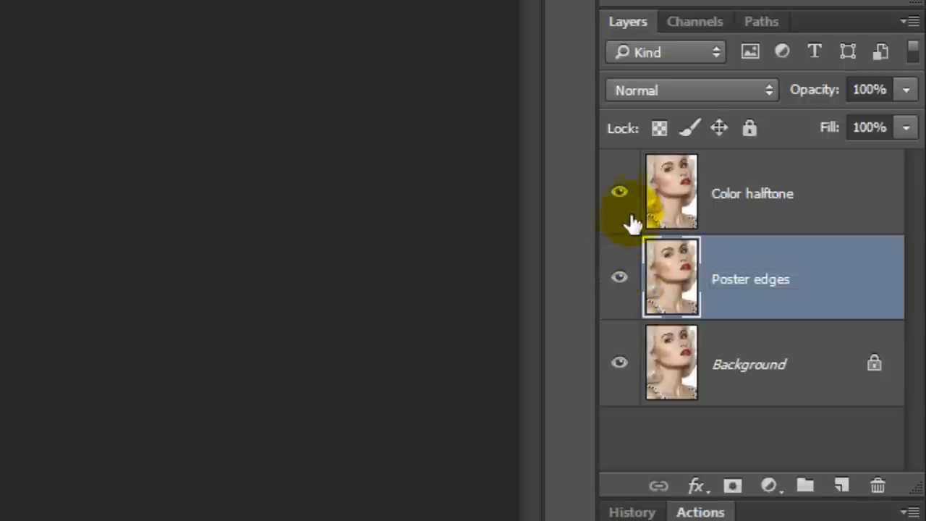
left_click(619, 191)
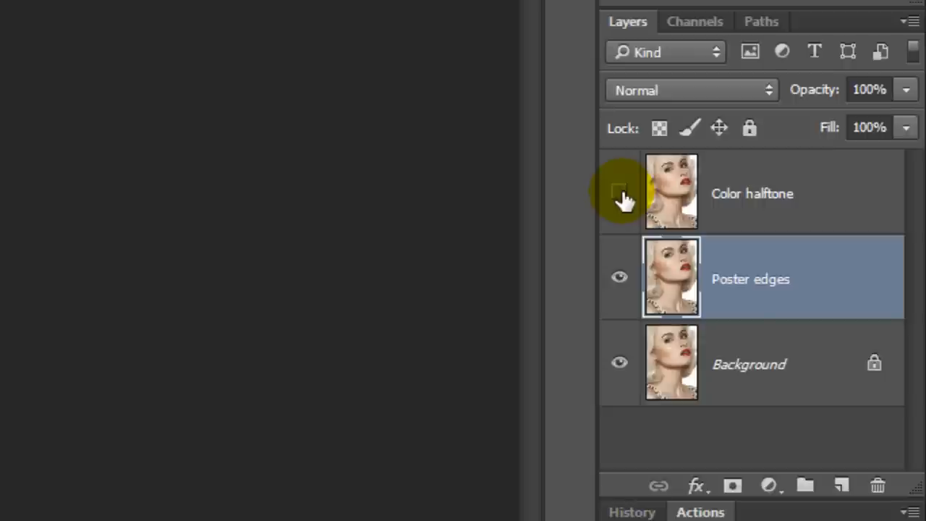
left_click(236, 26)
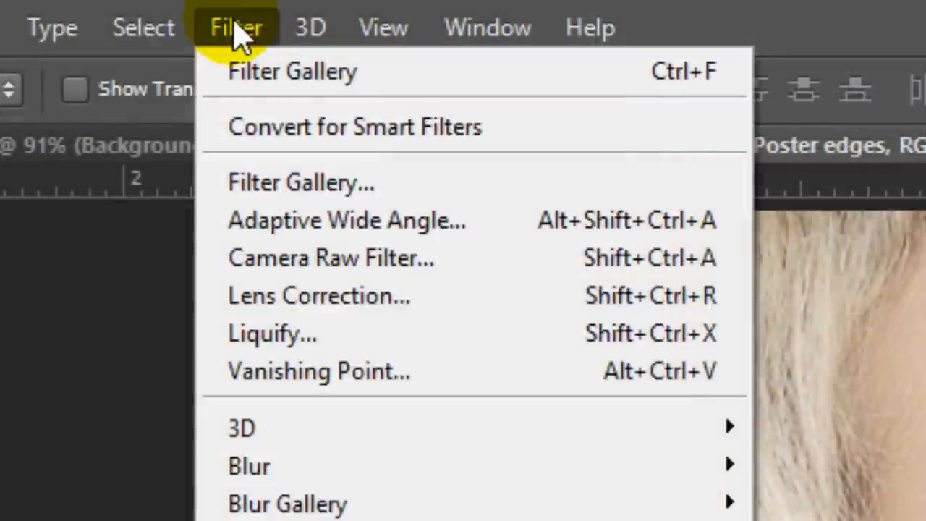
mouse_move(261, 182)
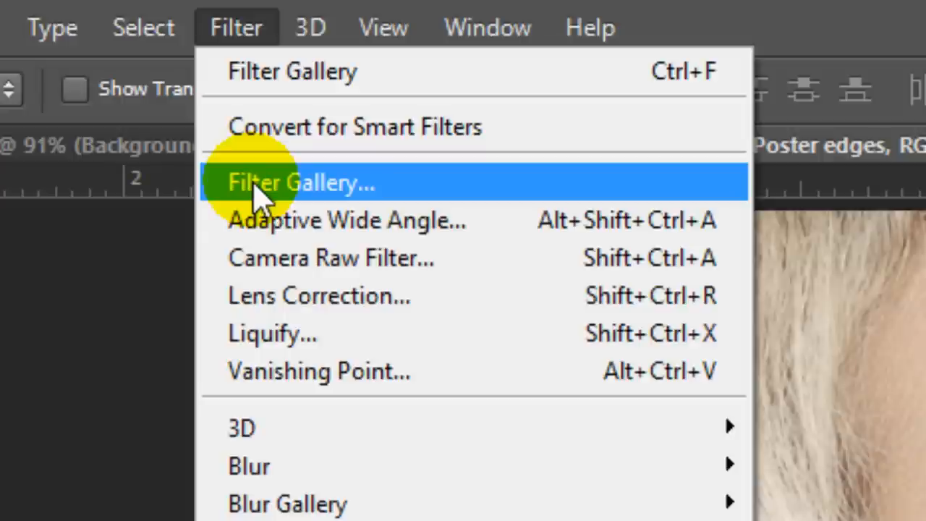
Apply Poster Edges from the Filter Gallery with edge thickness 2, intensity 1, posterization 2
left_click(300, 182)
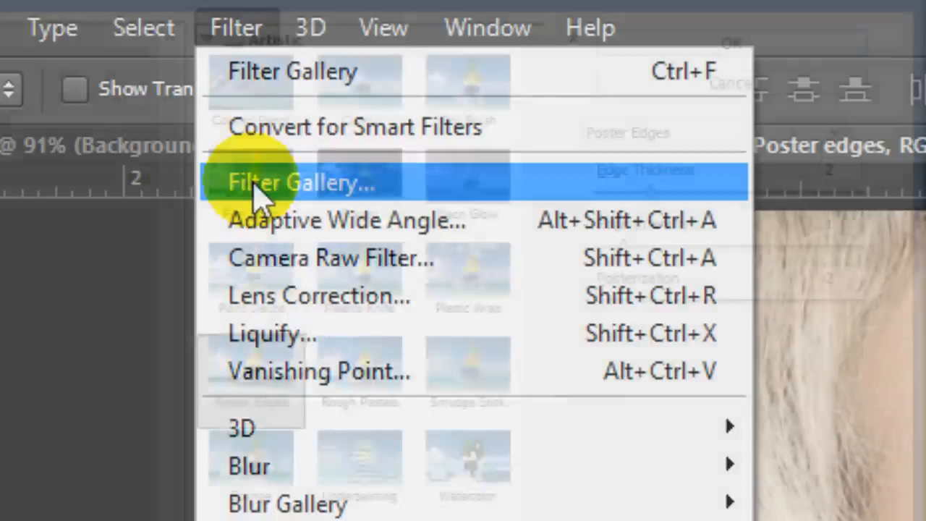
left_click(300, 183)
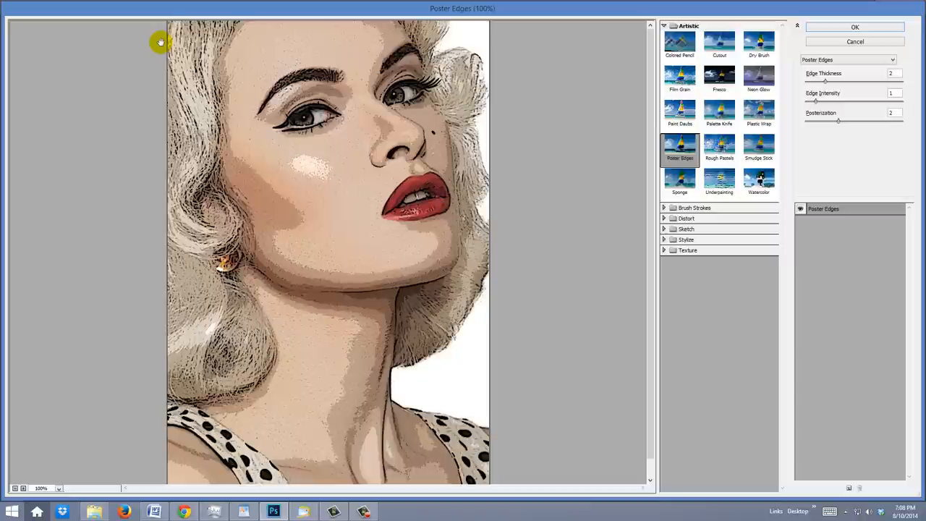
mouse_move(632, 51)
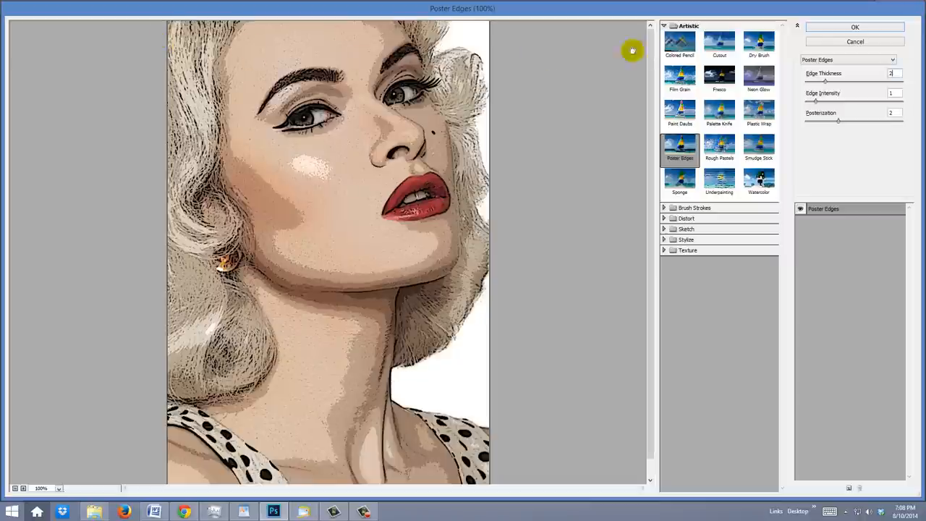
left_click(855, 26)
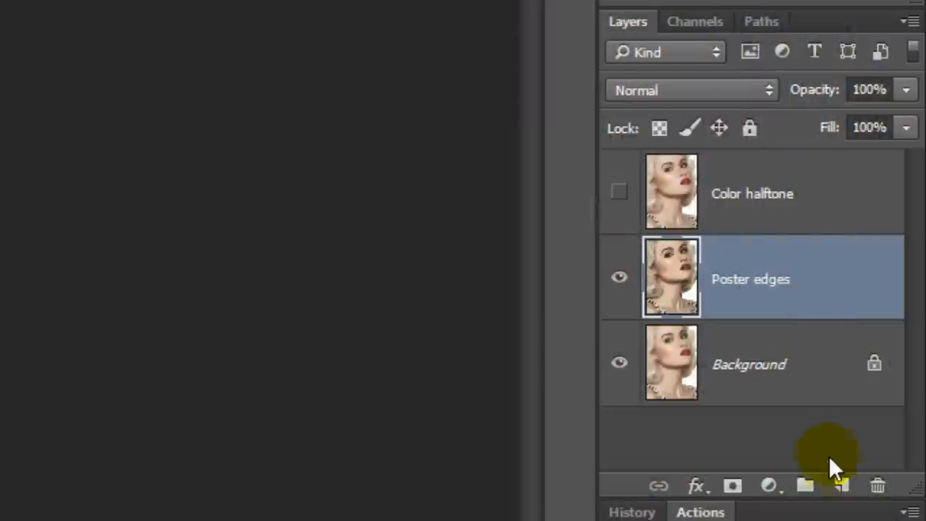
Create empty 'Layer 1' above Poster edges and get ready to zoom in
left_click(842, 486)
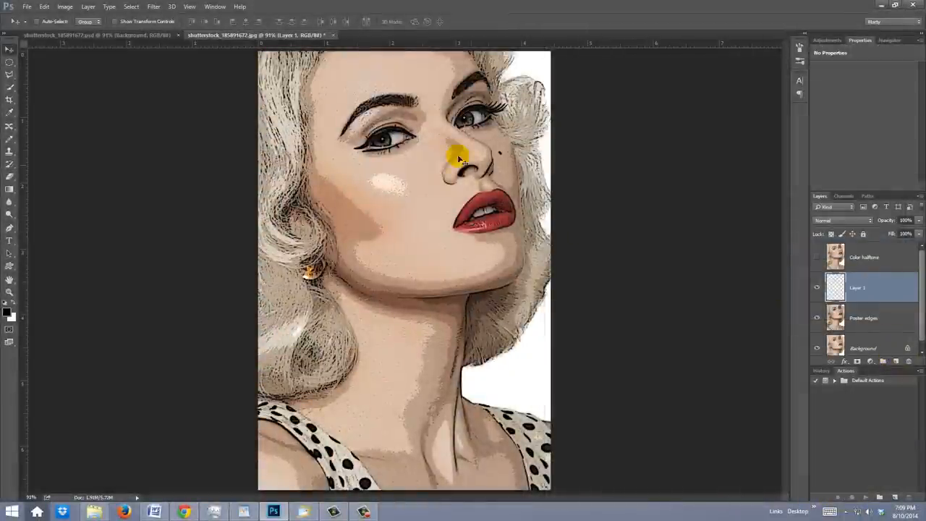
key("z")
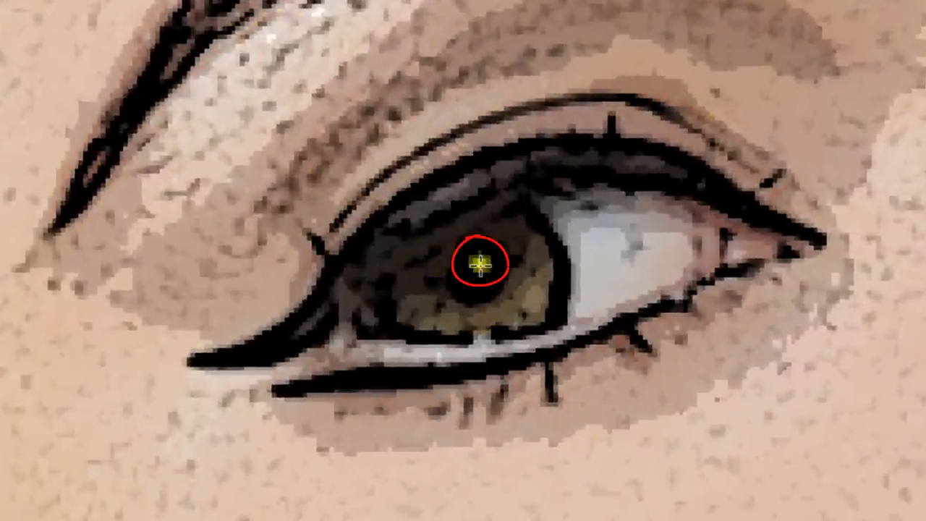
Select a perfect circle in the left pupil, fill it white, and deselect
key("alt+shift")
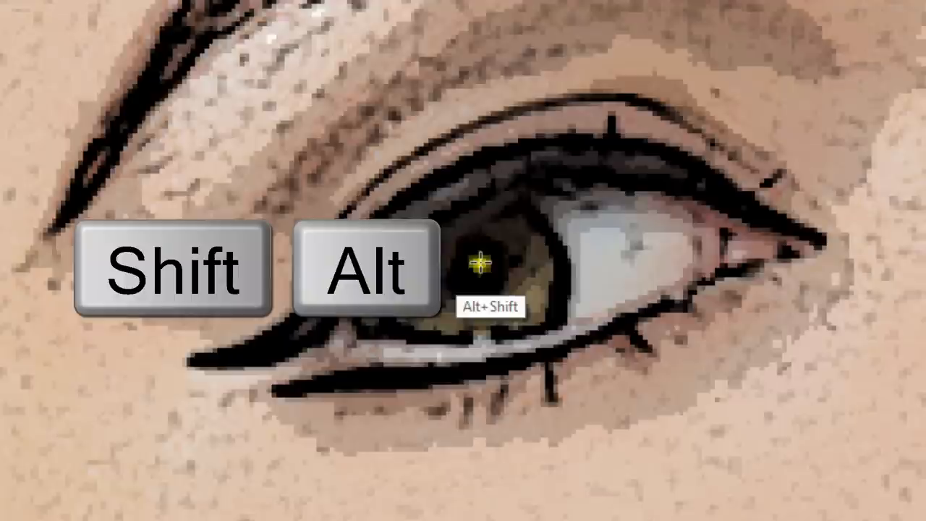
key("alt+shift")
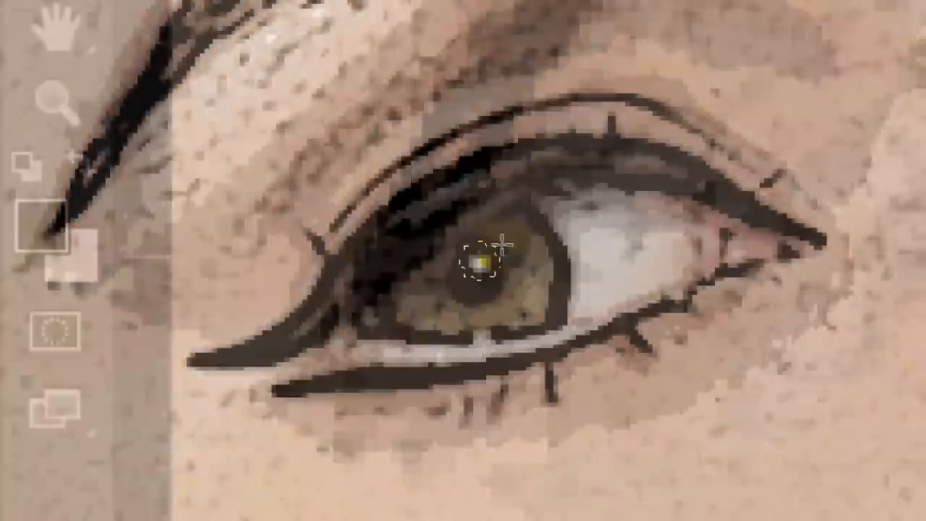
key("ctrl+delete")
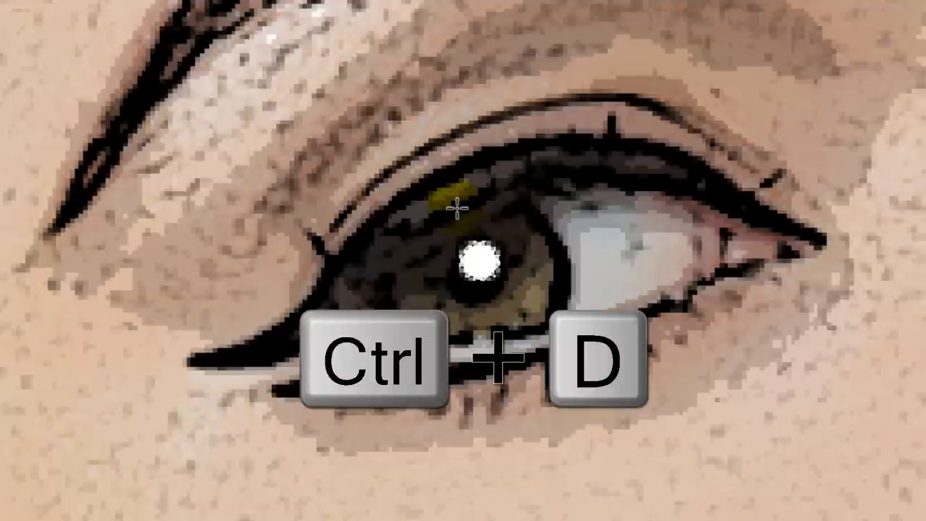
key("ctrl+d")
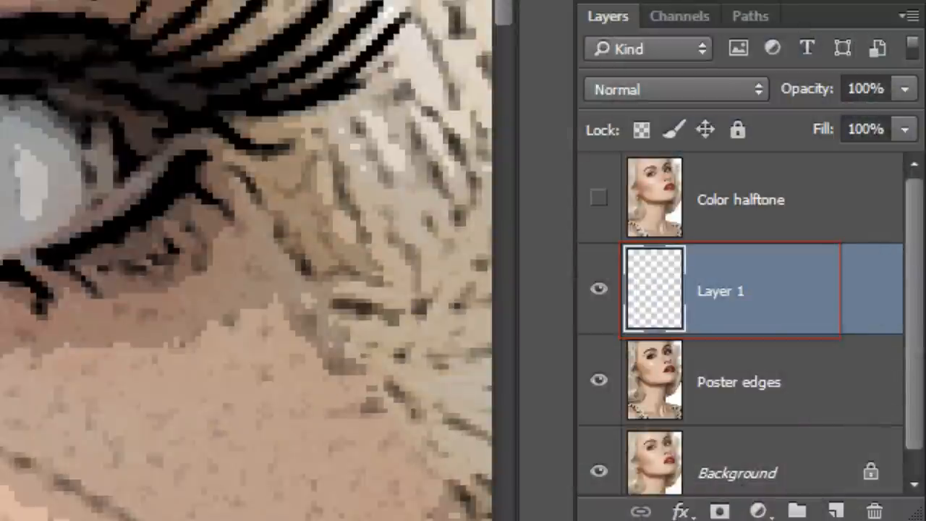
Duplicate the catchlight layer for the other eye and merge it back into Layer 1
key("ctrl+j")
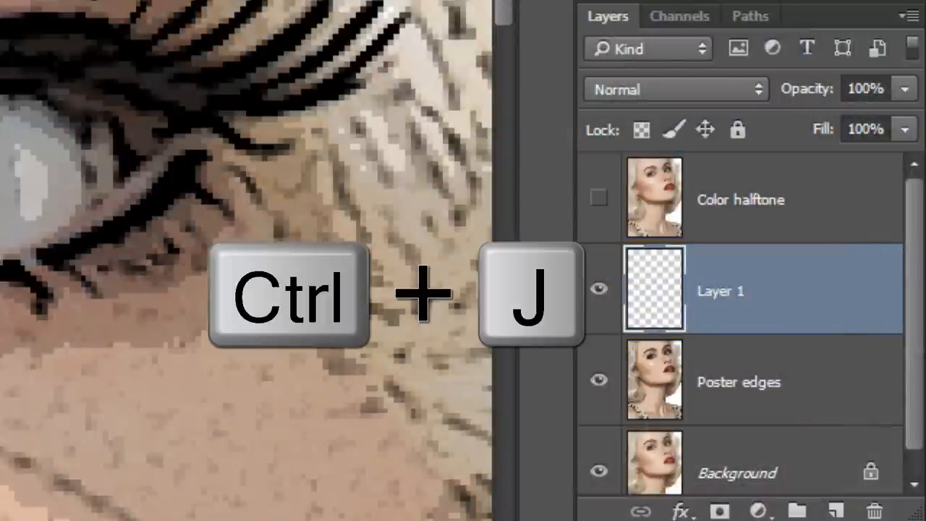
key("ctrl+j")
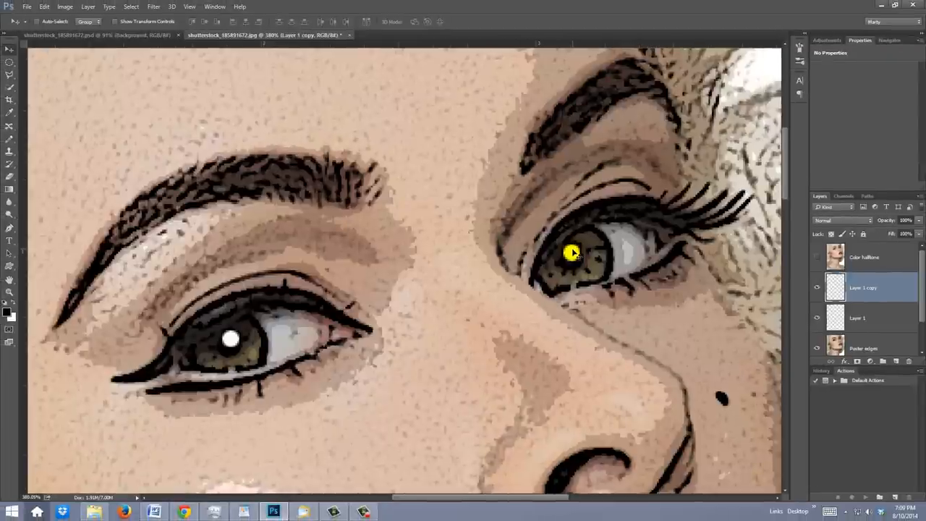
key("ctrl+0")
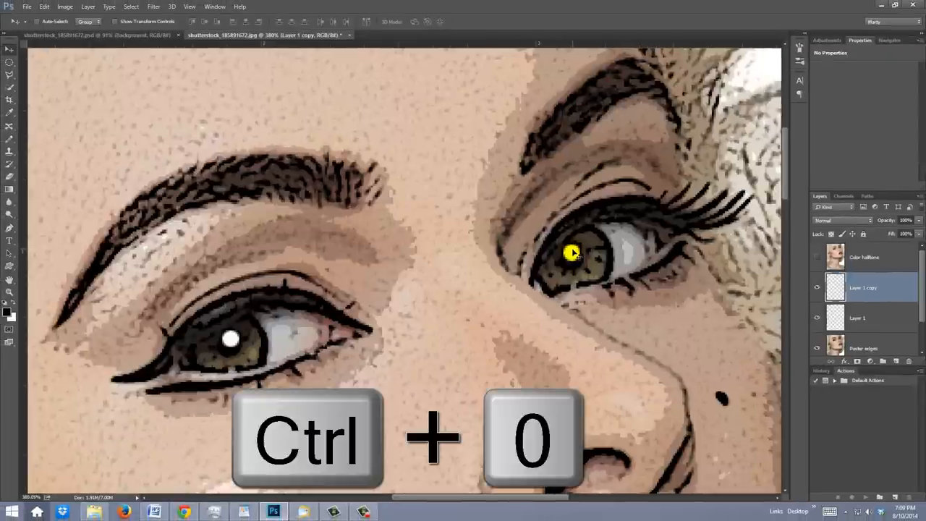
key("ctrl+0")
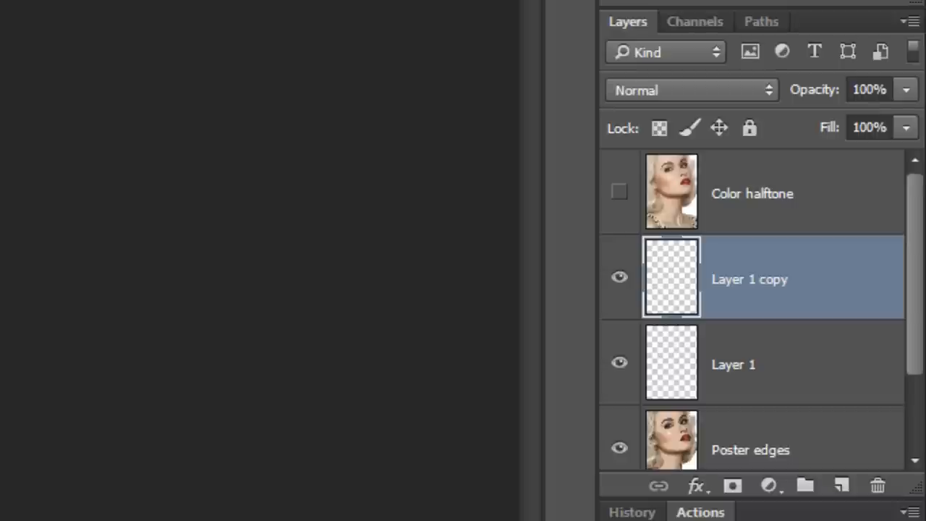
key("ctrl+e")
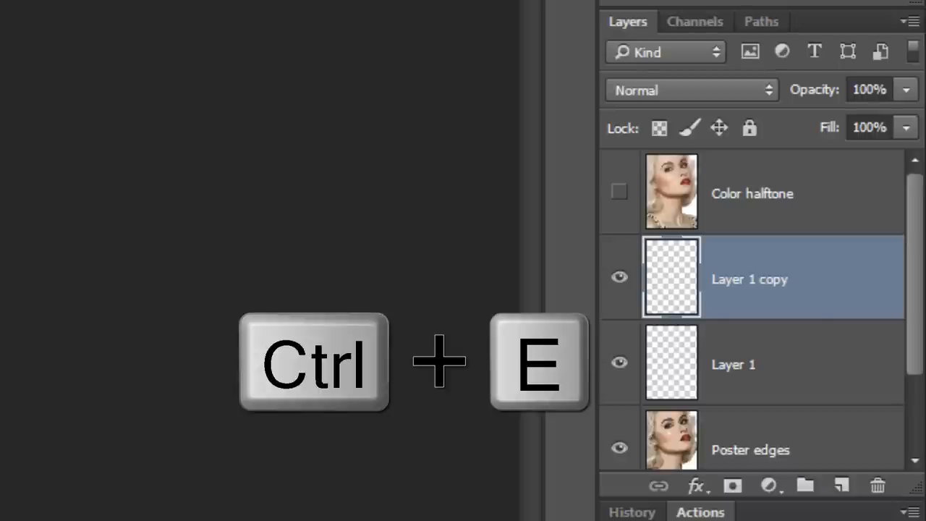
key("ctrl+e")
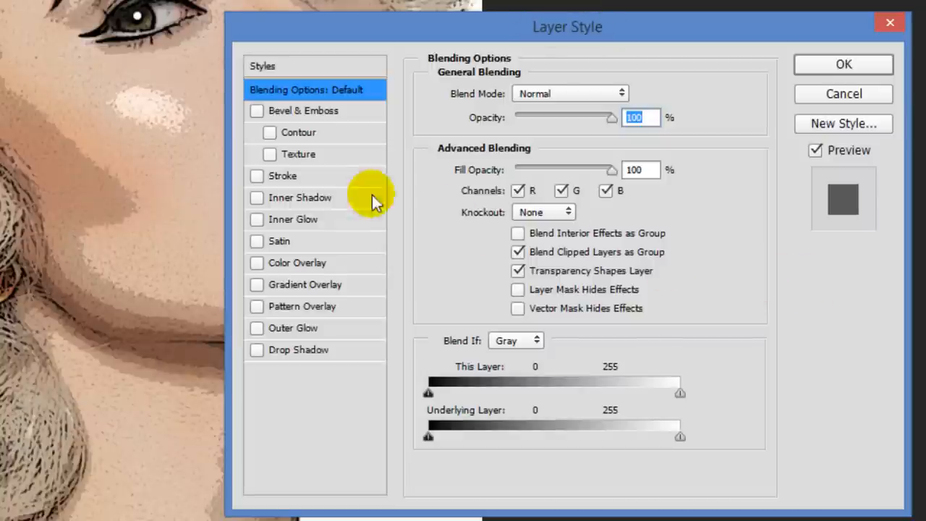
Give Poster edges a white 23 px stroke positioned Inside
left_click(282, 176)
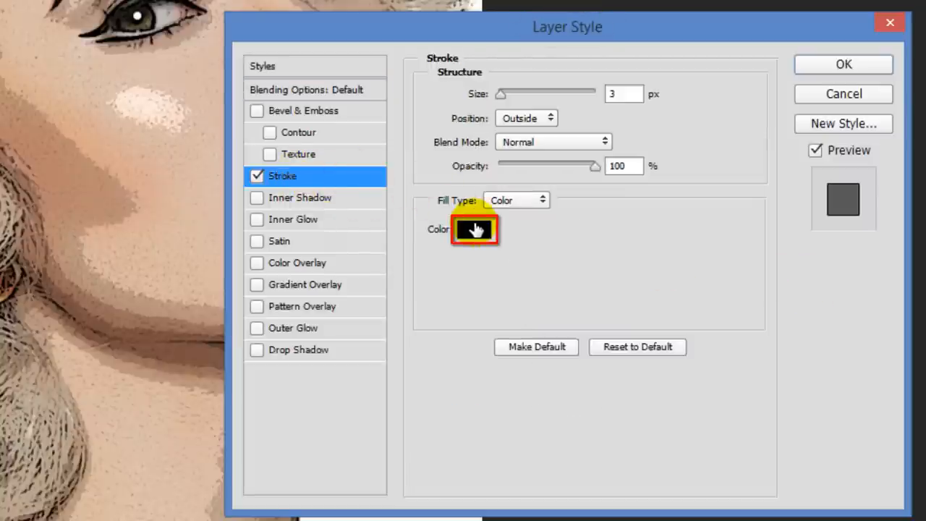
left_click(474, 229)
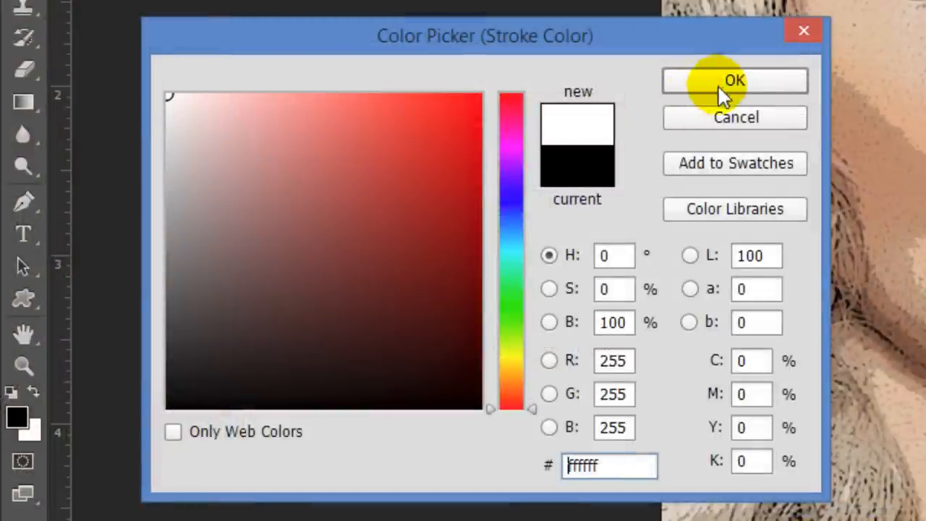
left_click(735, 80)
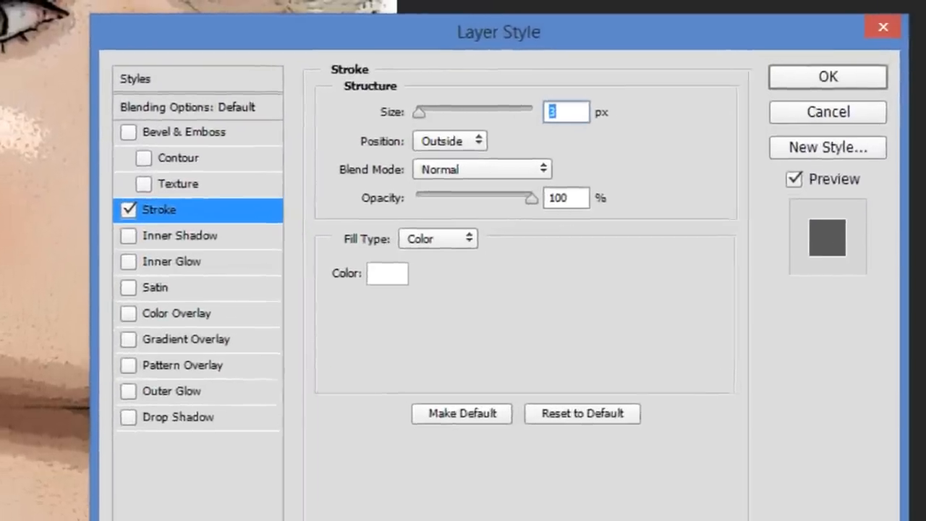
type("23")
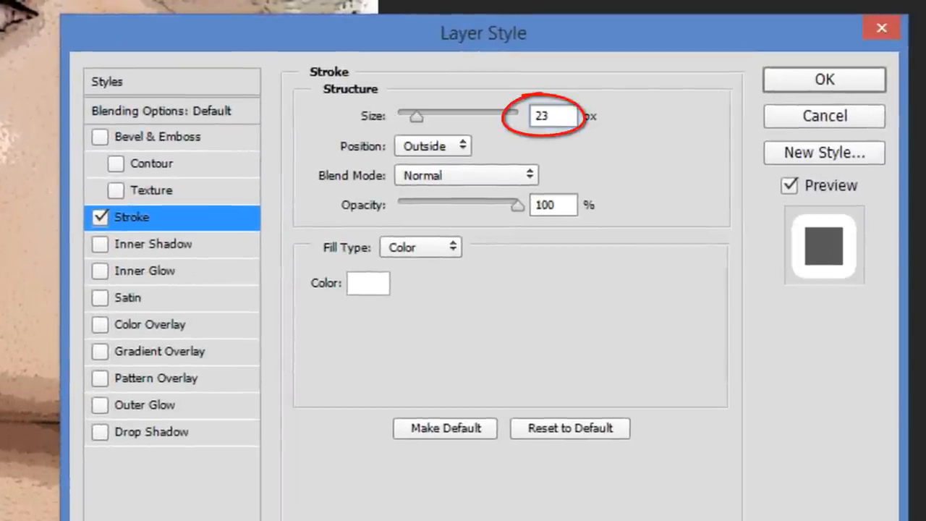
left_click(432, 146)
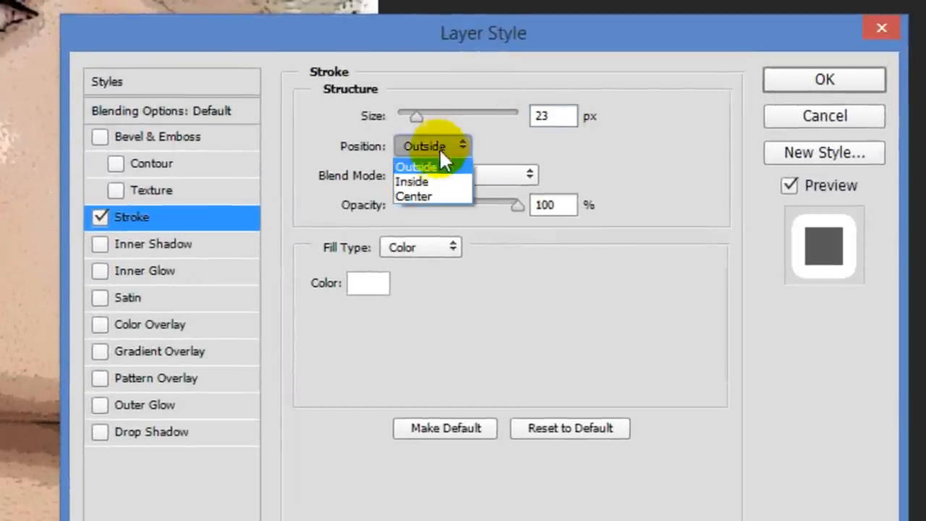
left_click(412, 181)
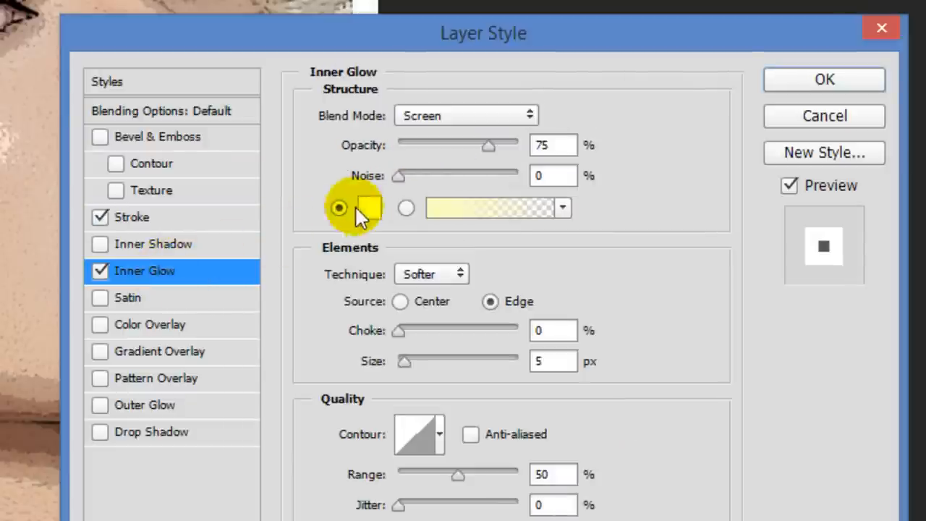
Add a black Inner Glow at Normal blending and 100% opacity, then apply the styles
left_click(369, 208)
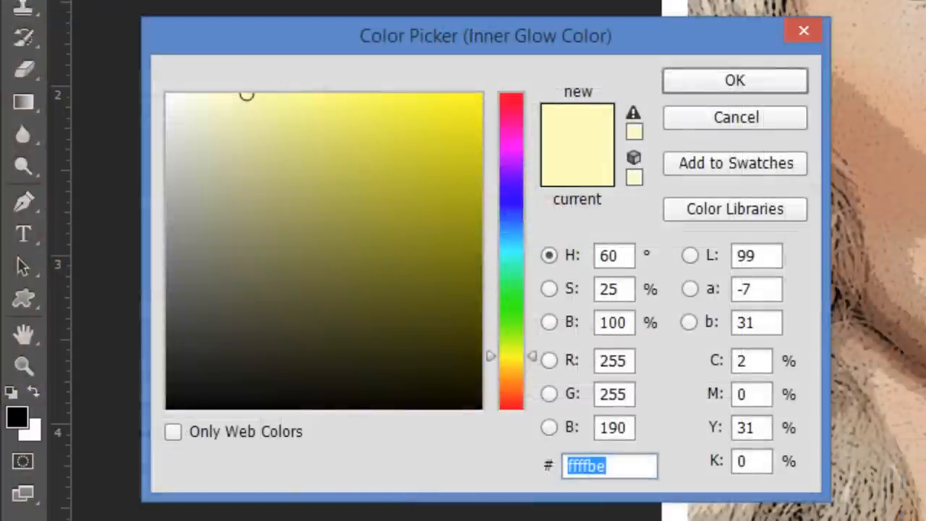
type("000000")
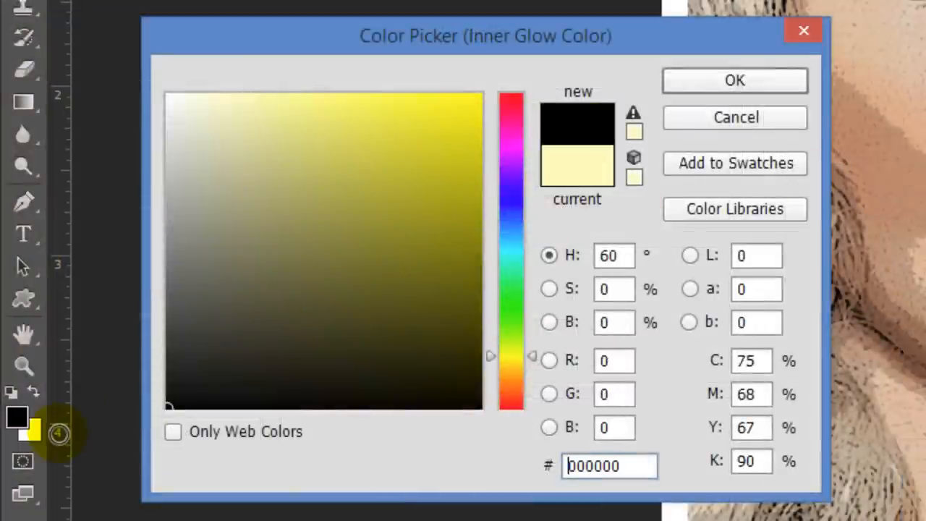
left_click(735, 80)
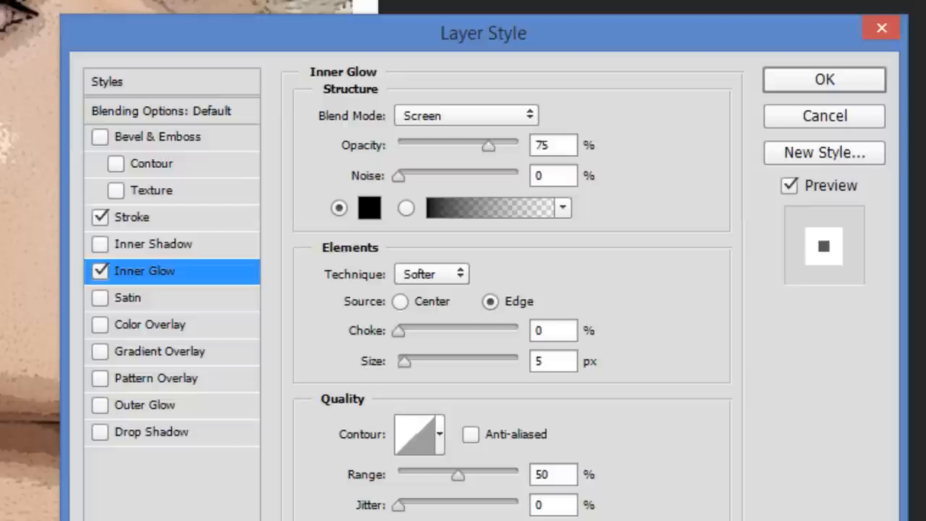
left_click(466, 115)
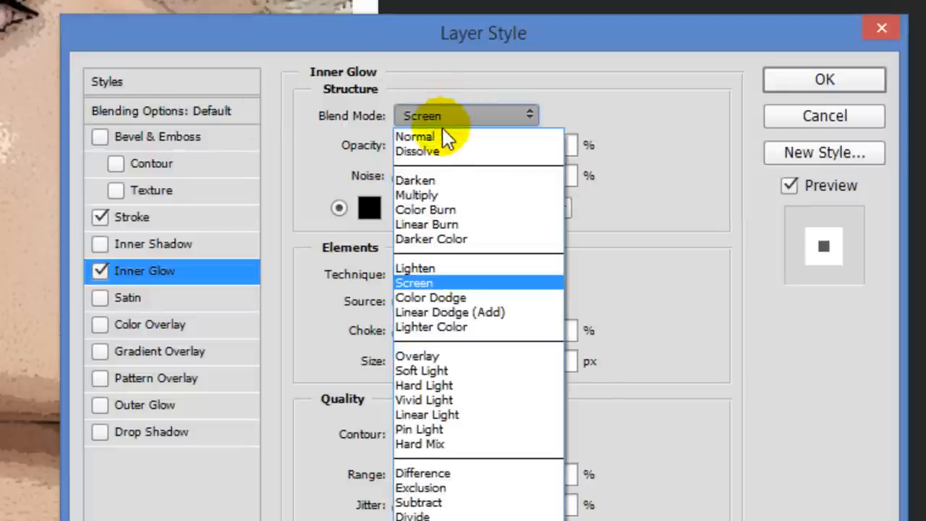
left_click(416, 136)
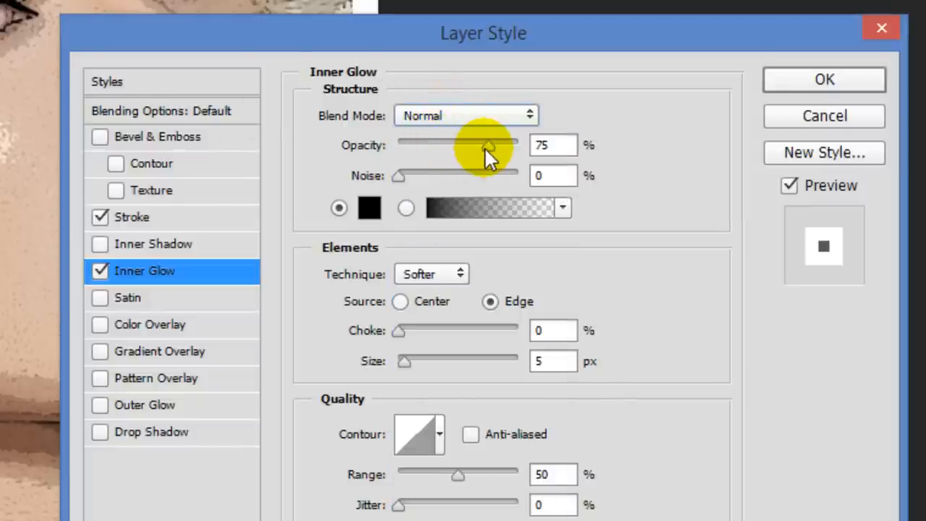
left_click_drag(488, 144, 521, 144)
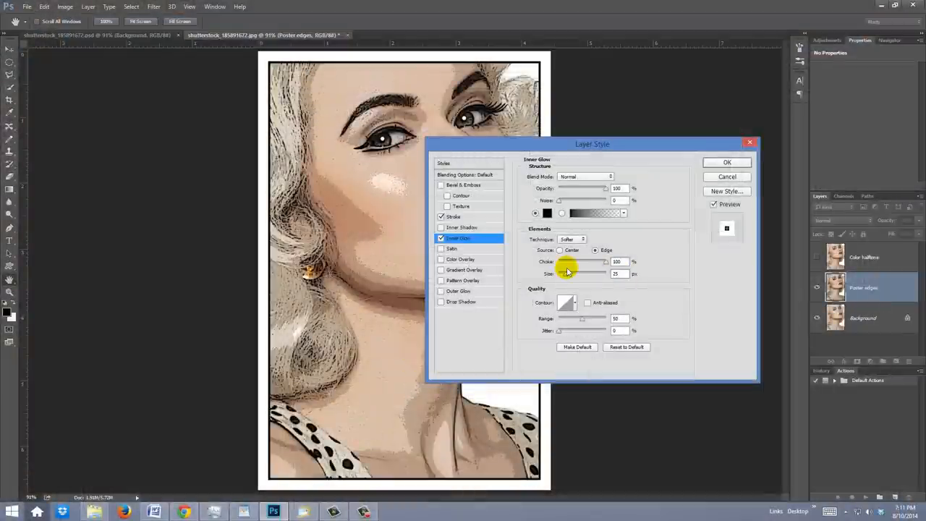
left_click(726, 162)
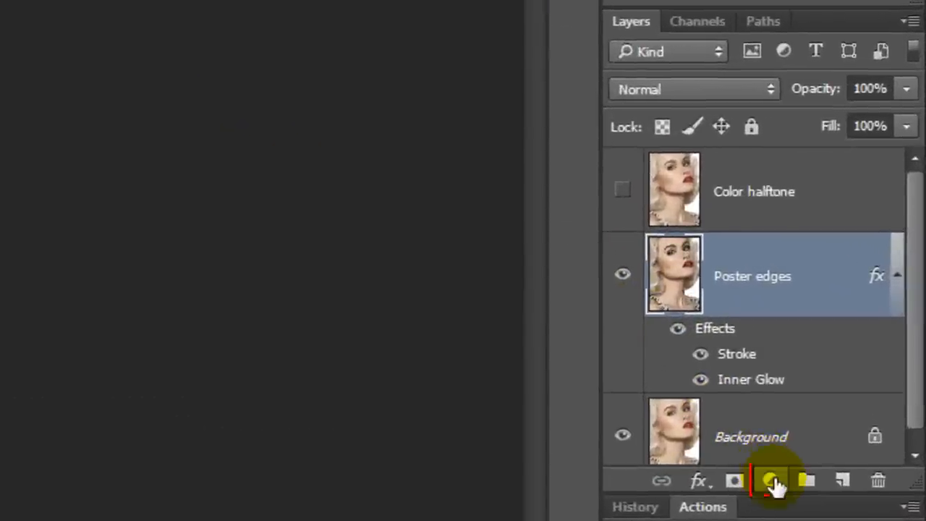
Add a Vibrance adjustment layer above Poster edges and bring up its Properties
left_click(771, 481)
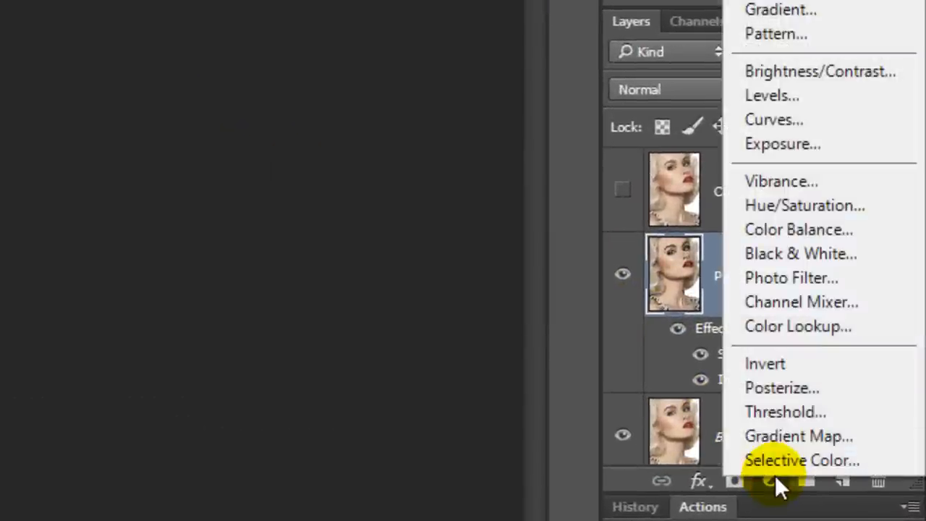
left_click(782, 181)
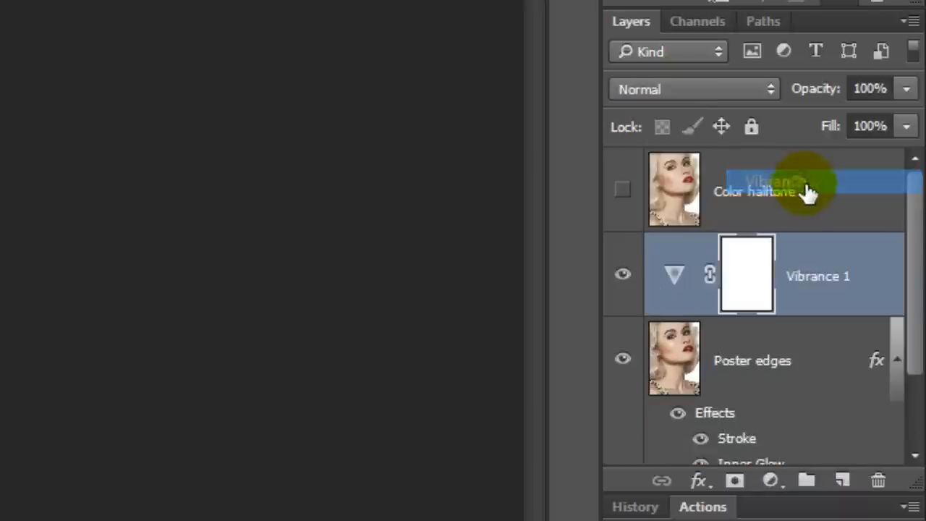
double_click(747, 273)
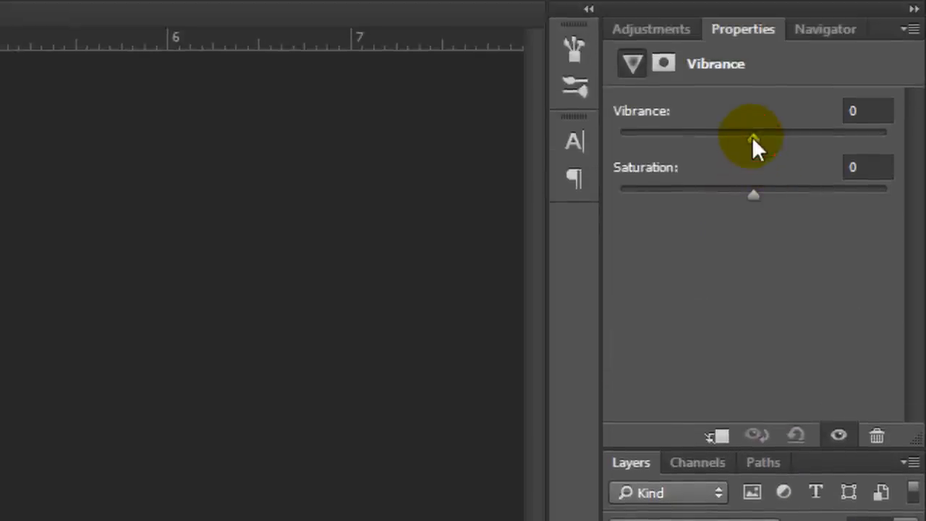
left_click_drag(752, 140, 898, 132)
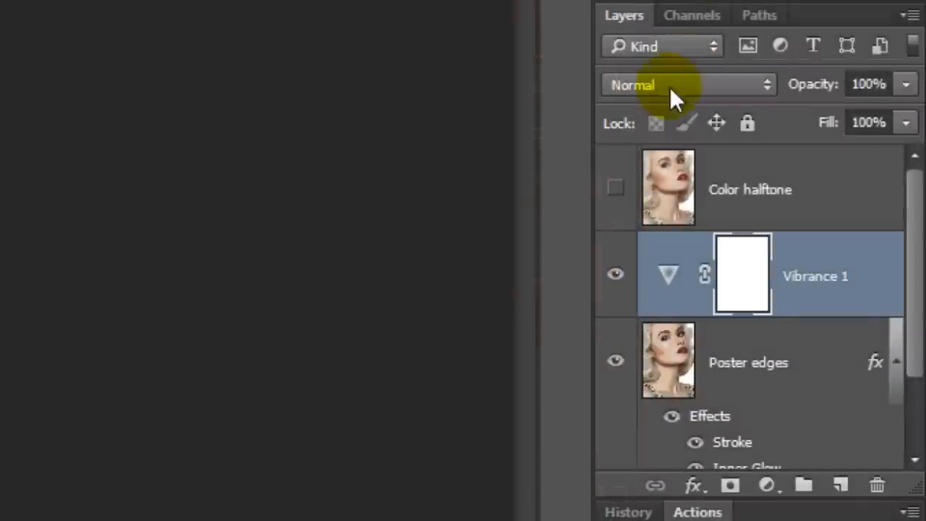
mouse_move(615, 189)
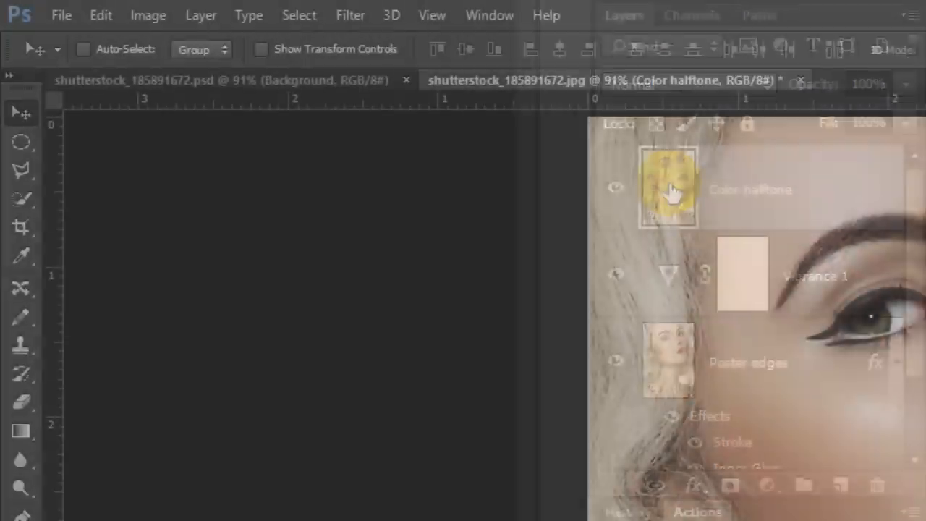
Apply Filter > Pixelate > Color Halftone to the Color halftone layer and blend it in Soft Light
left_click(350, 14)
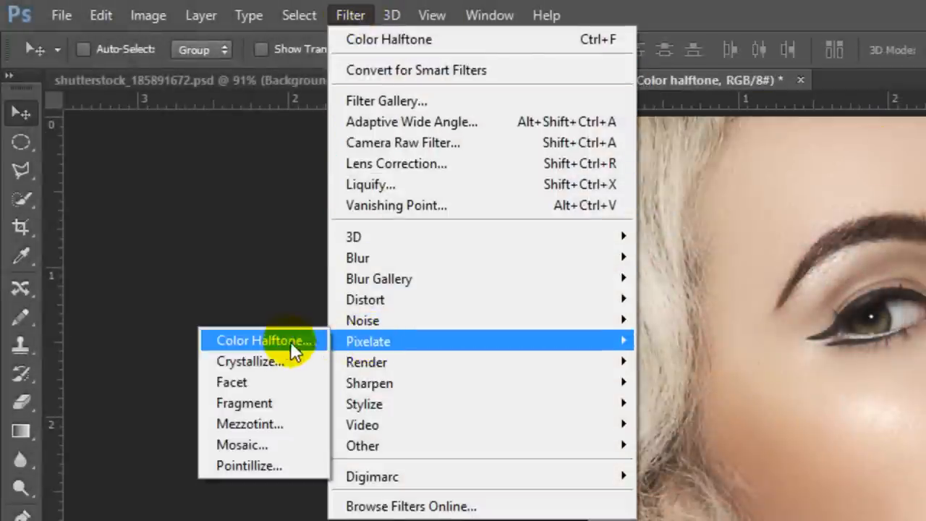
left_click(261, 340)
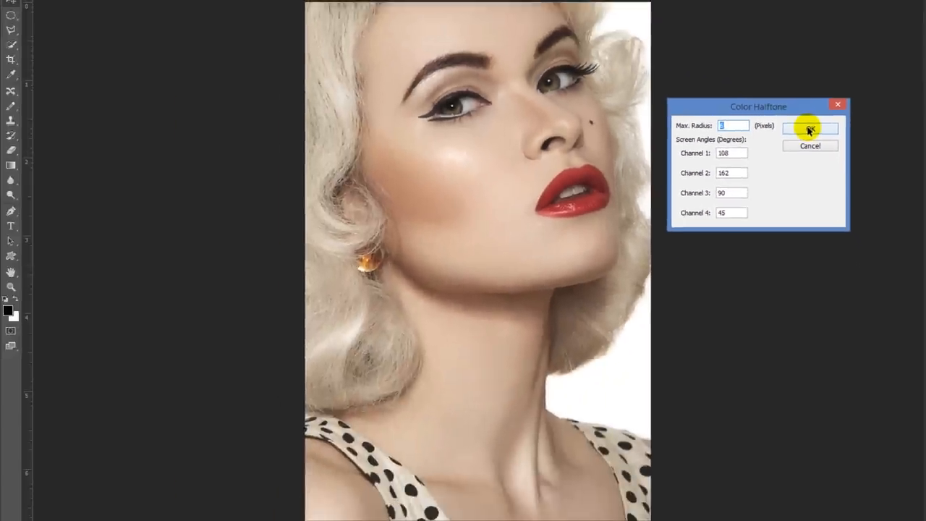
left_click(810, 129)
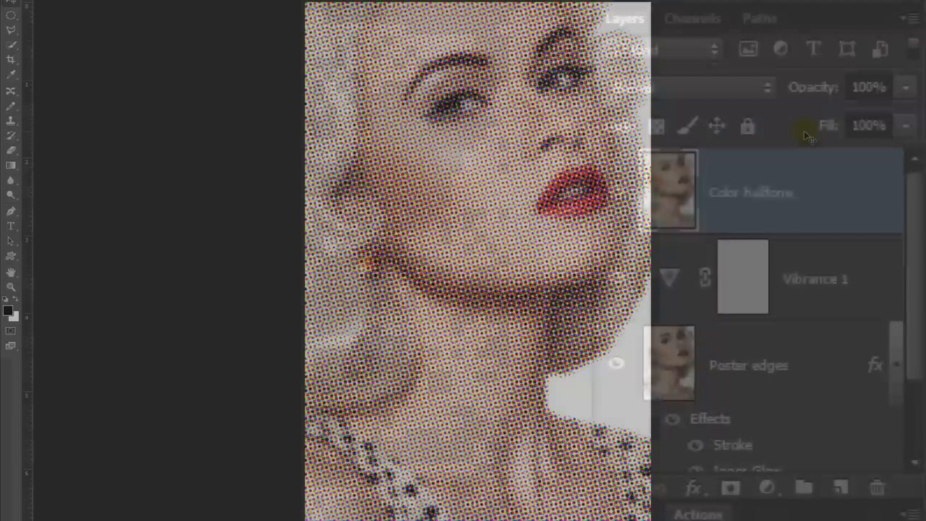
left_click(687, 87)
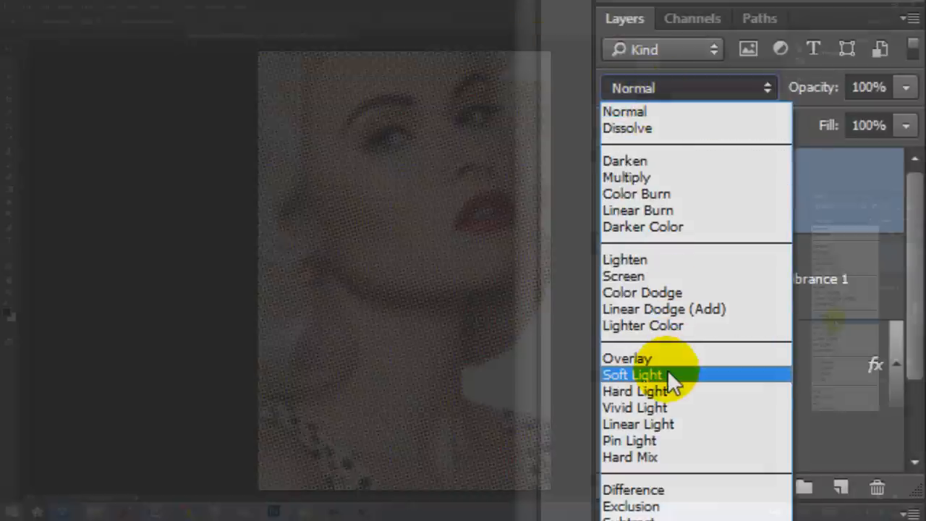
left_click(633, 374)
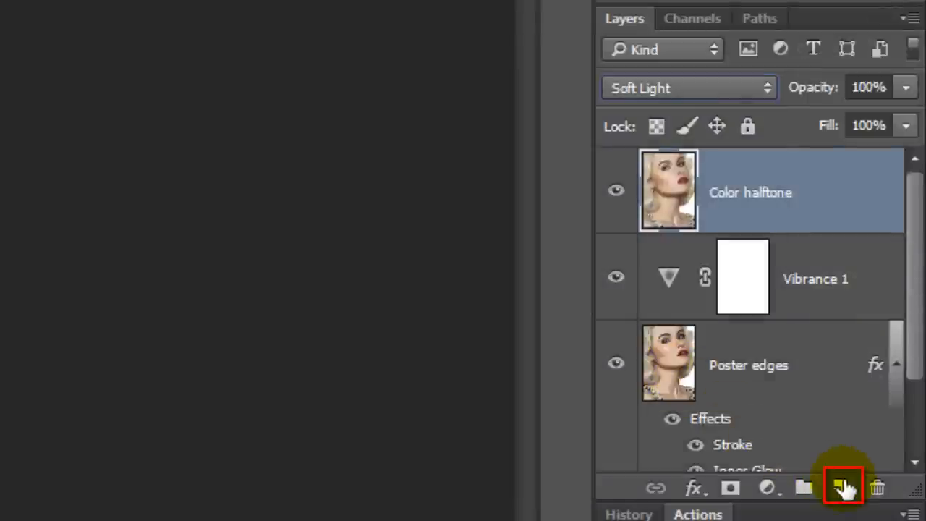
Create a new layer and ready the Custom Shape Tool with white as the drawing colour
left_click(841, 487)
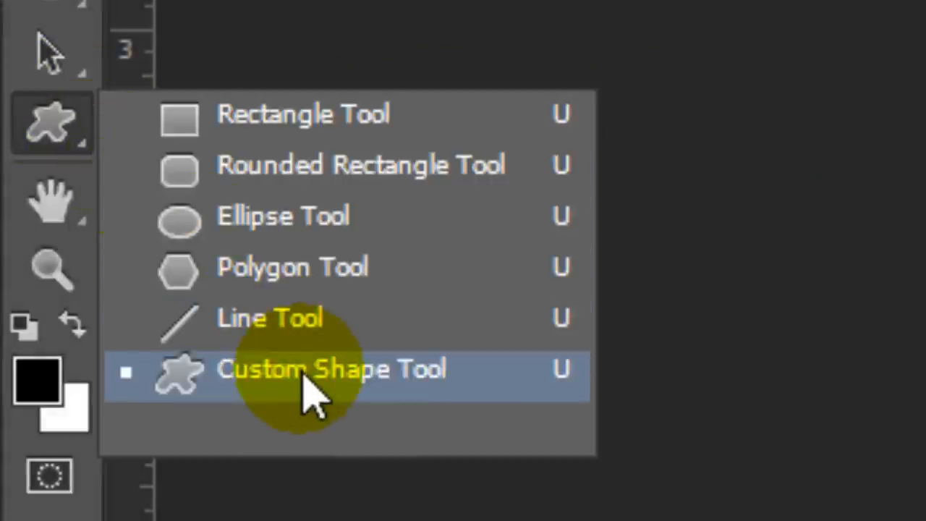
left_click(333, 369)
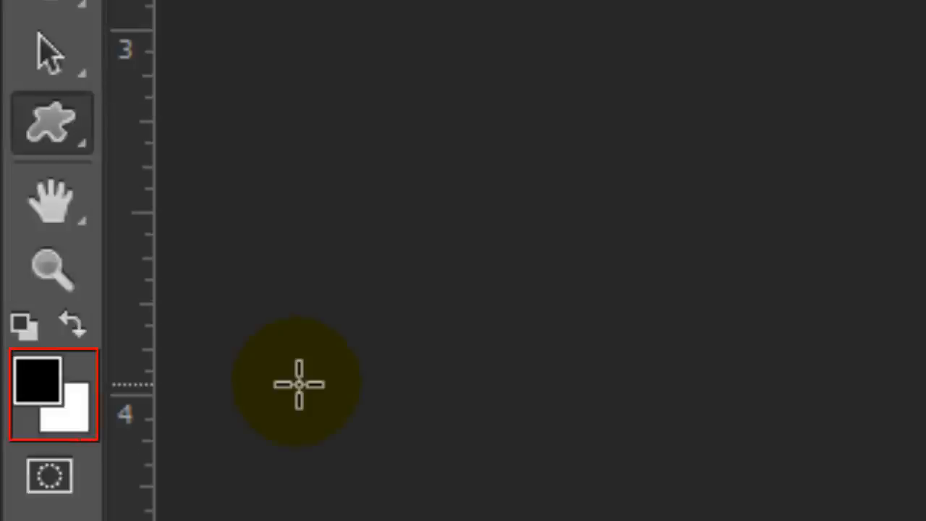
left_click(51, 395)
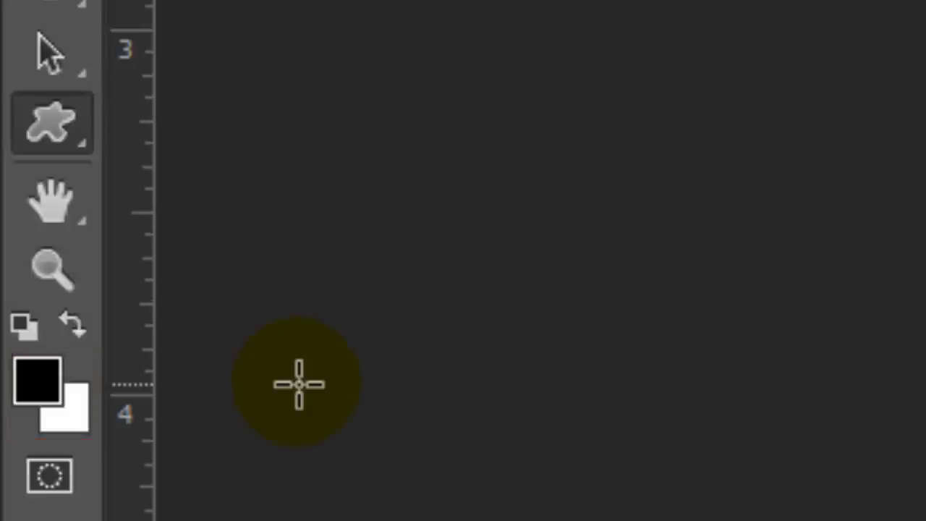
key("x")
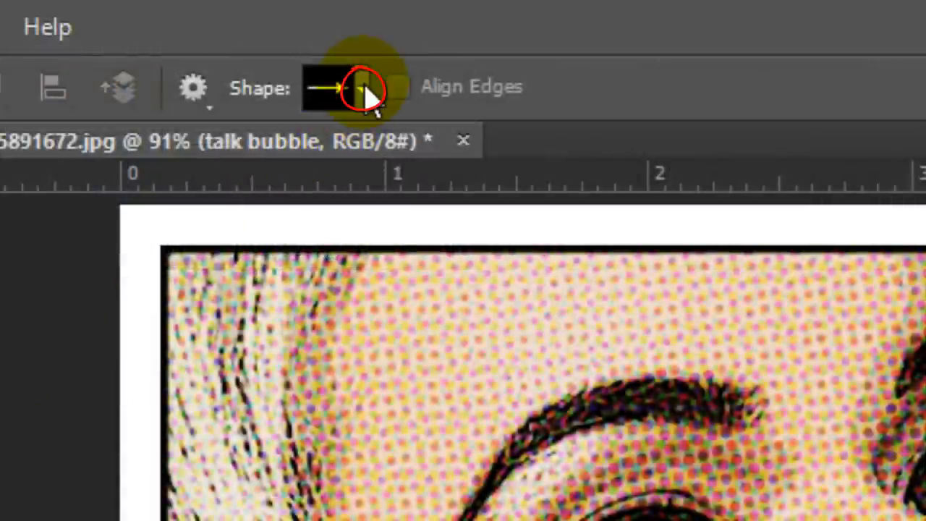
Replace the custom shapes with the Talk Bubbles set and choose the Talk 6 bubble
left_click(360, 87)
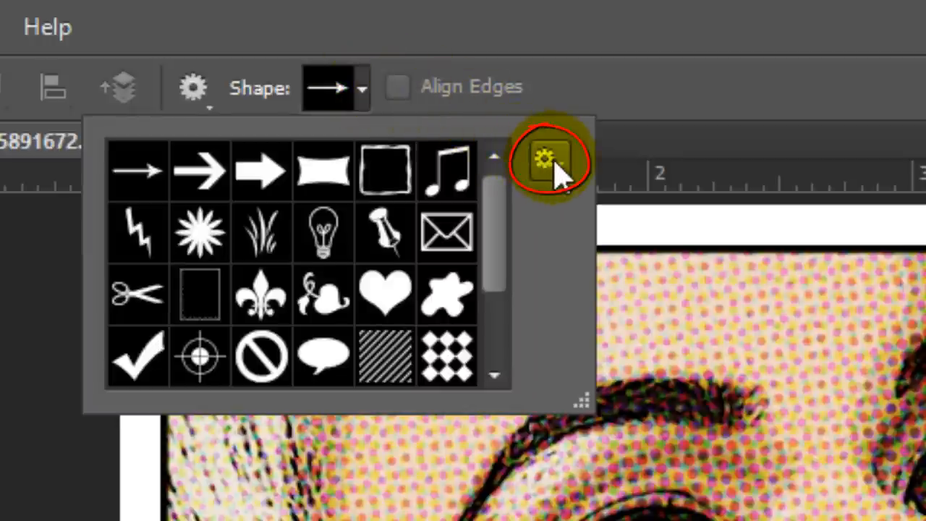
left_click(551, 161)
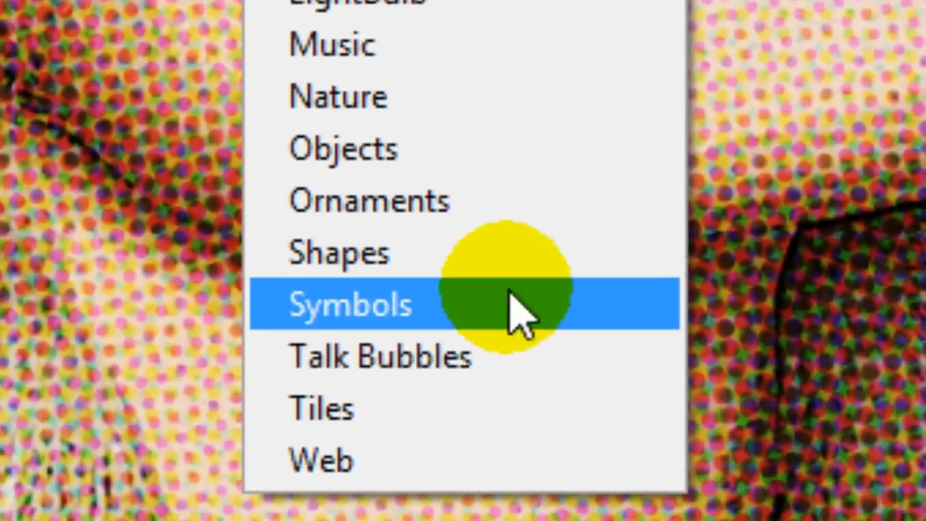
left_click(380, 356)
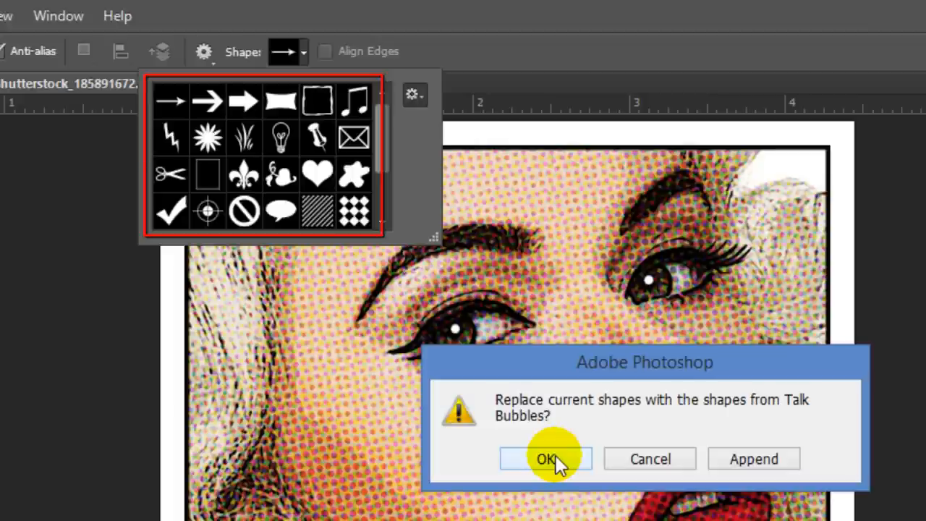
left_click(545, 459)
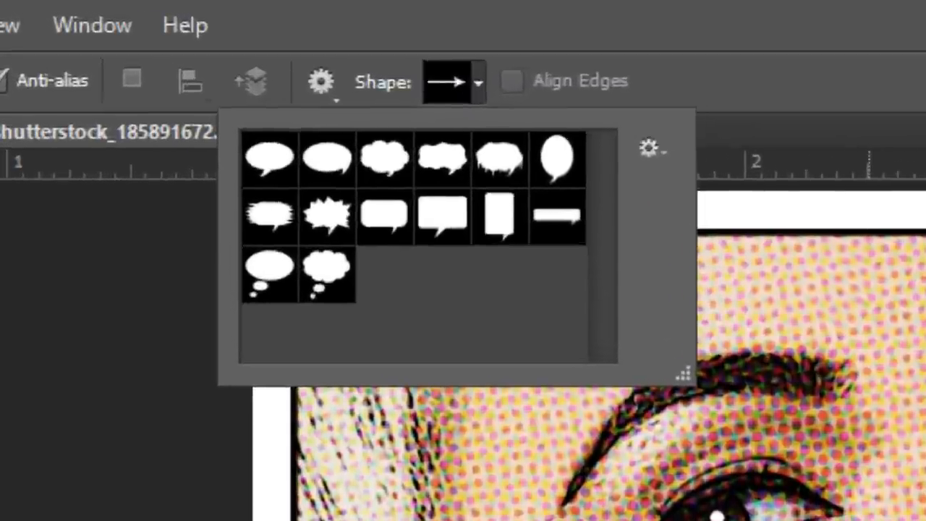
left_click(586, 167)
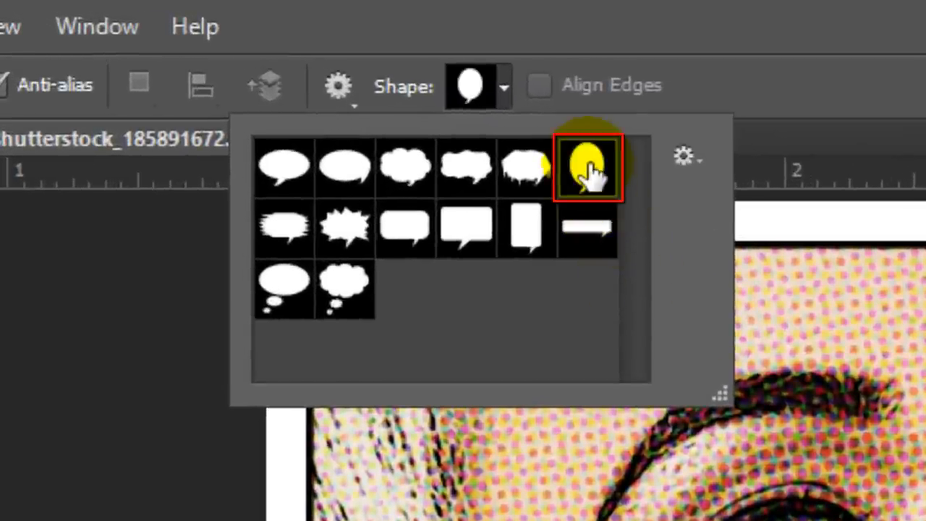
mouse_move(586, 166)
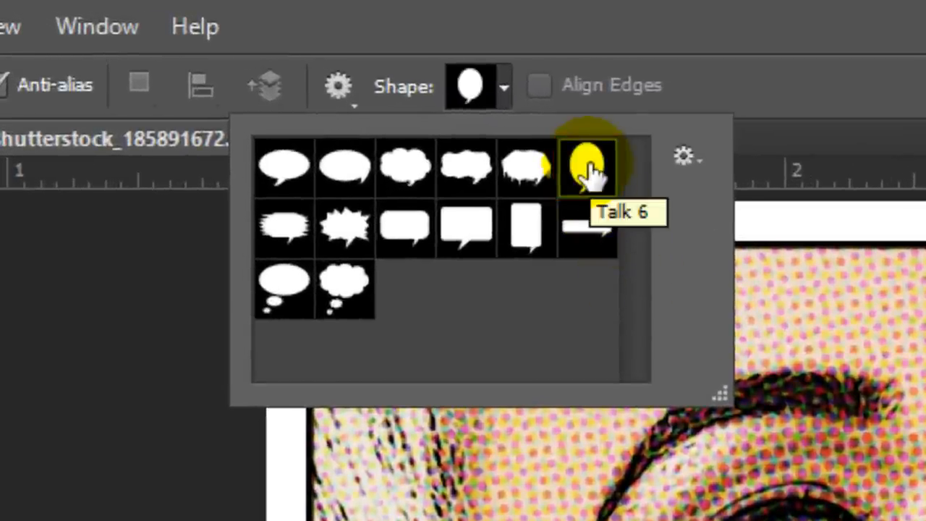
left_click(587, 166)
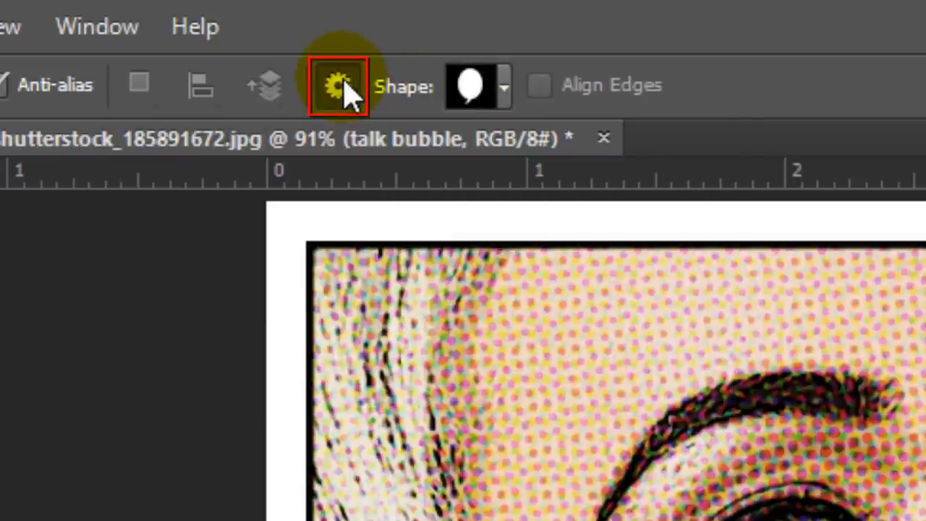
Draw the white Talk 6 bubble over the lower left of the portrait, then switch to the Move Tool
left_click(338, 85)
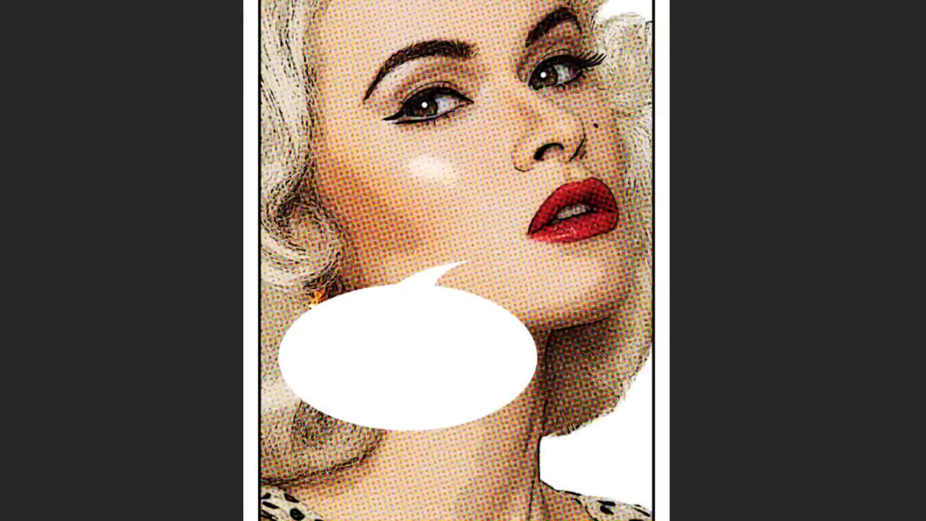
left_click(97, 14)
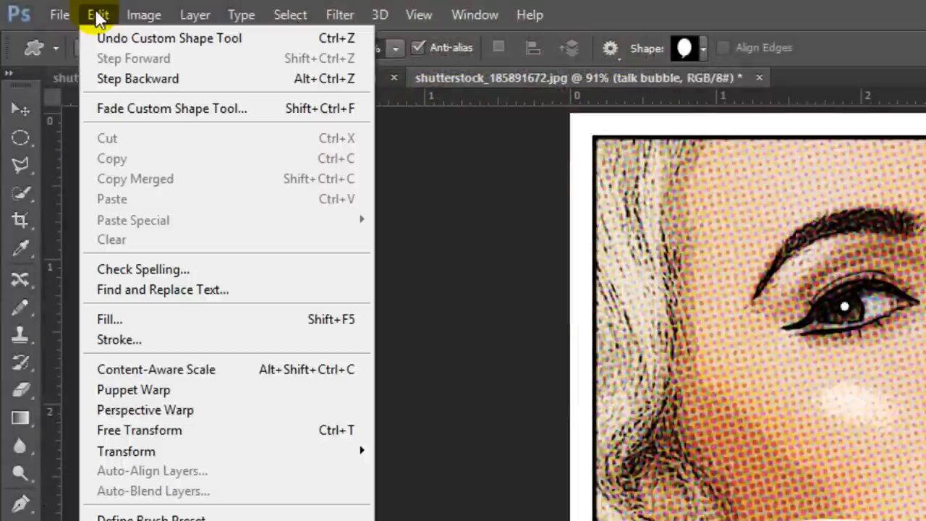
mouse_move(139, 451)
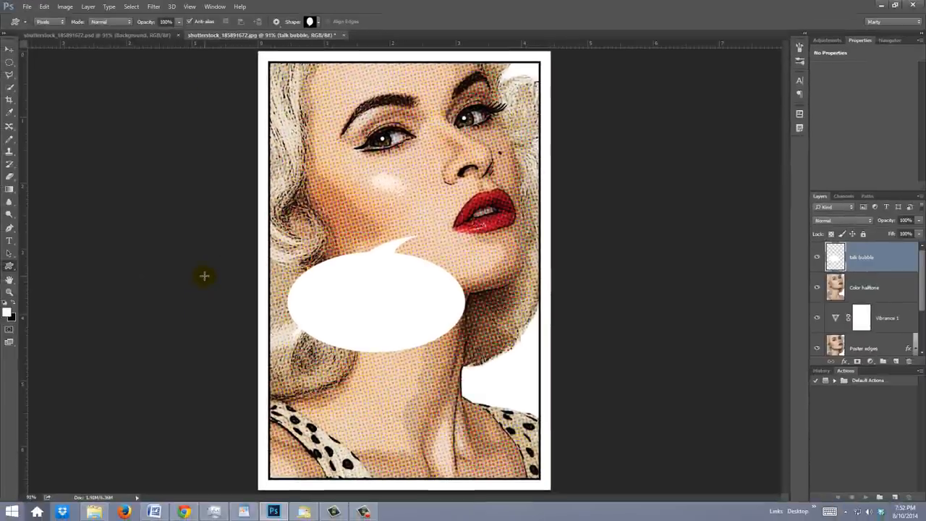
key("v")
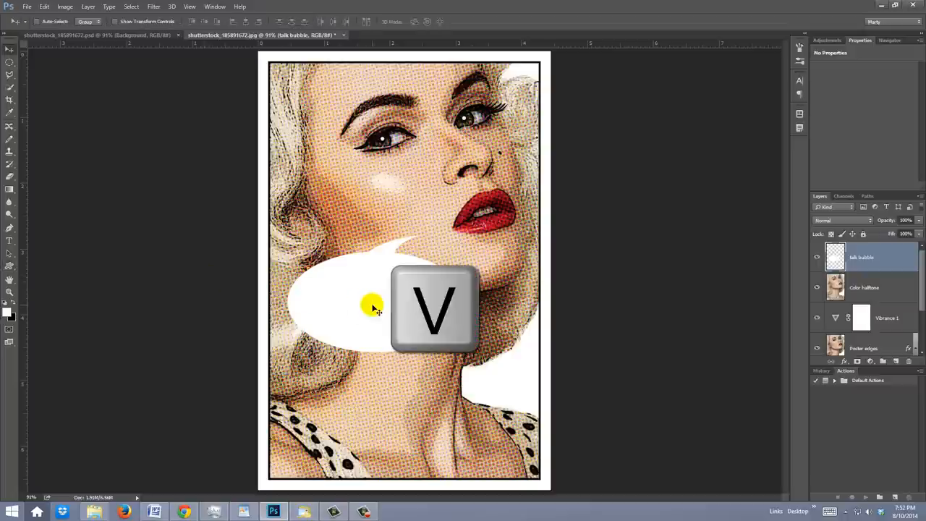
key("v")
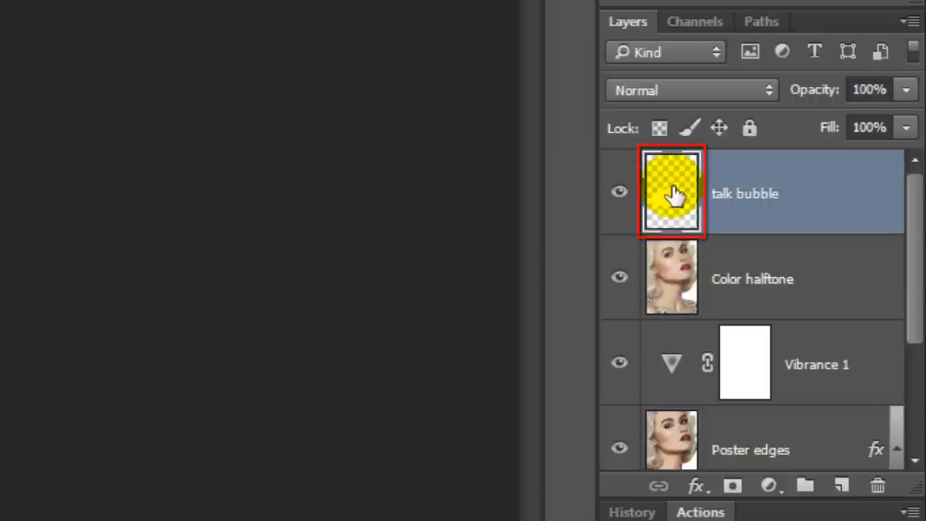
Give the talk bubble layer a 4 px black stroke positioned inside its edge
double_click(670, 192)
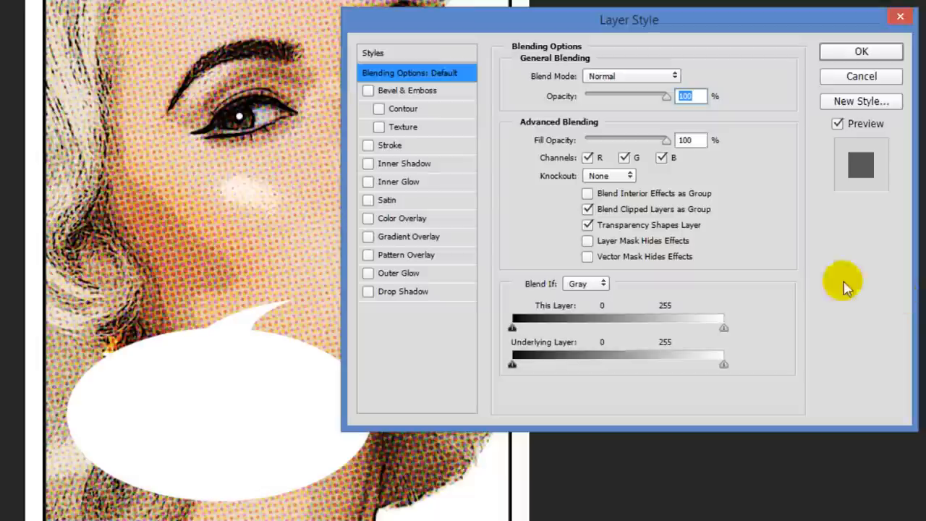
left_click(368, 145)
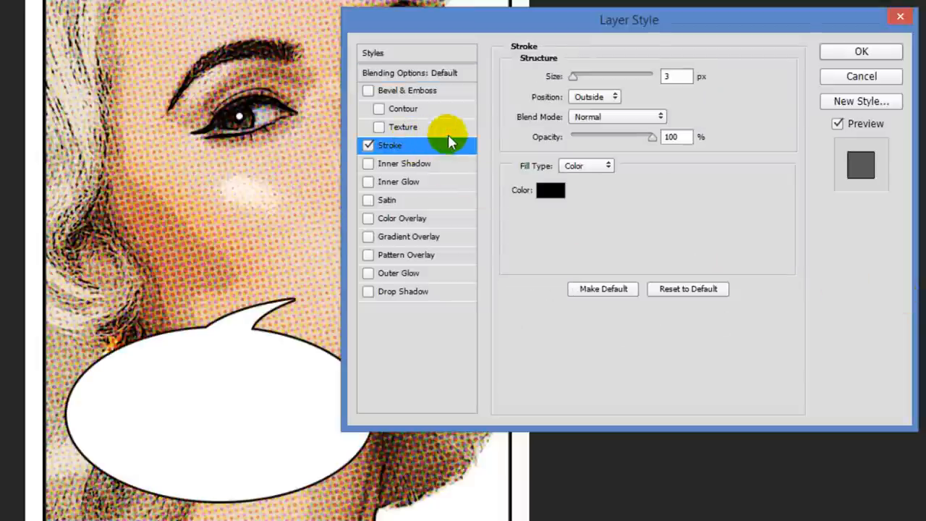
left_click_drag(574, 76, 579, 76)
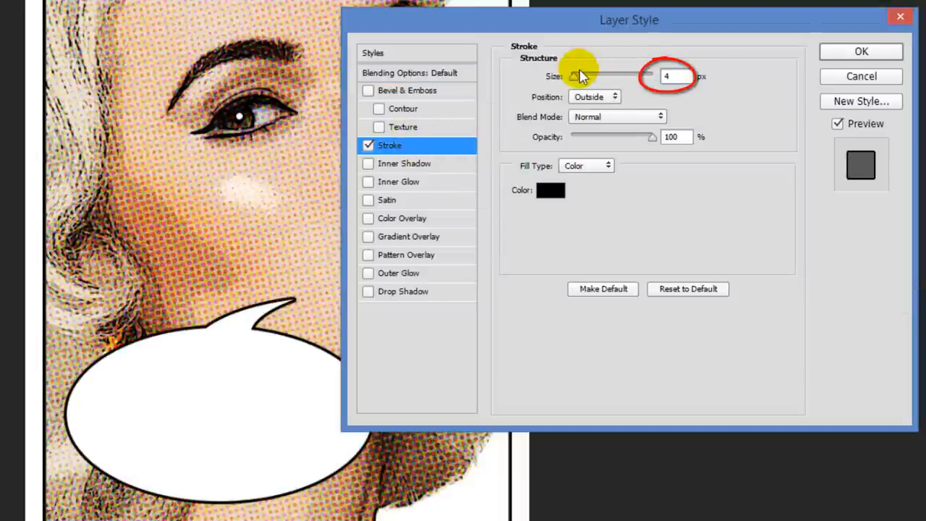
left_click(595, 96)
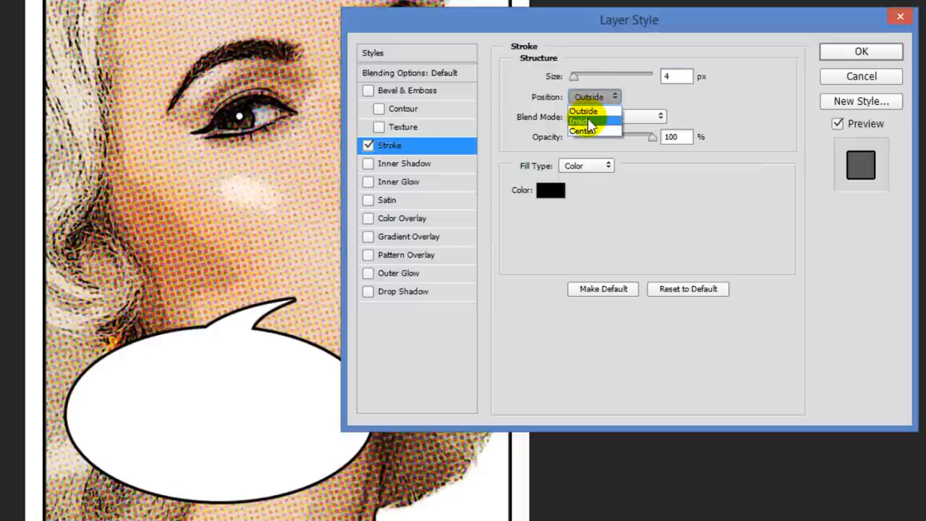
left_click(578, 121)
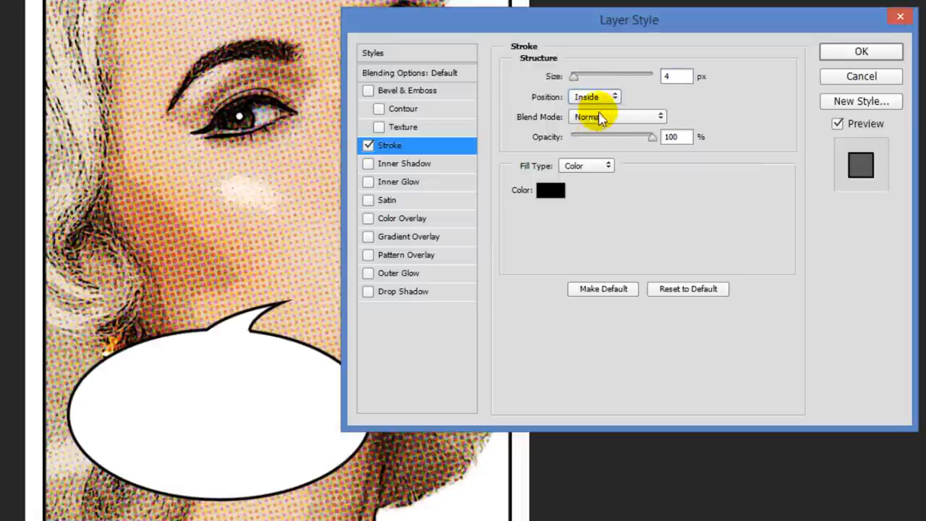
left_click(861, 51)
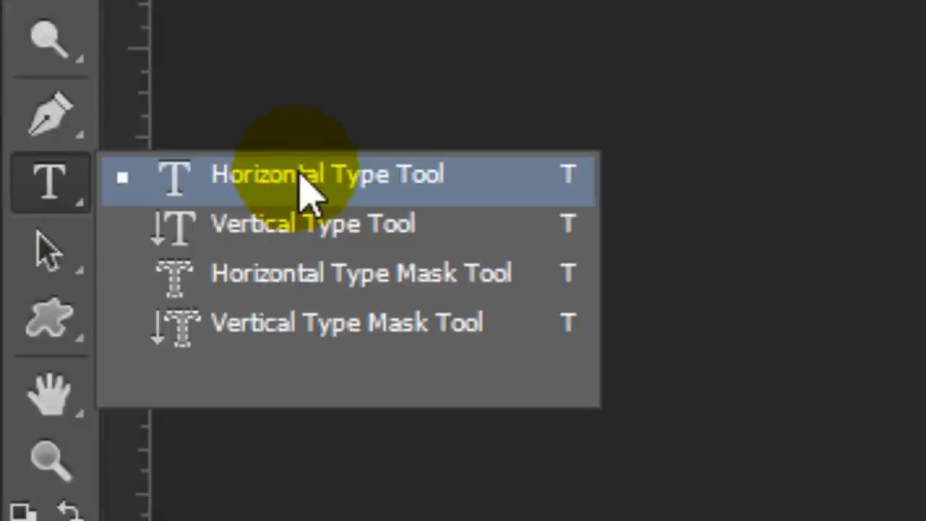
Set the Horizontal Type Tool to Yikes! Regular with a red sampled from the lips
left_click(328, 175)
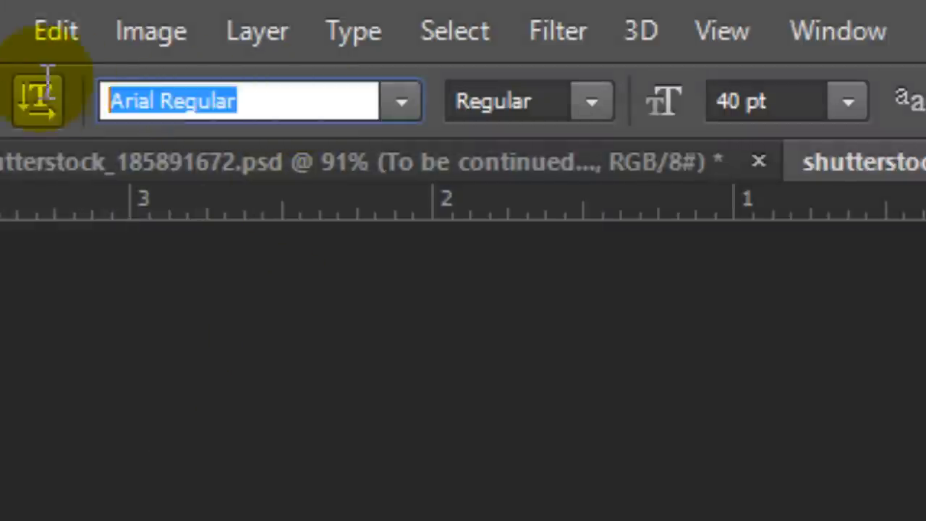
type("yikes")
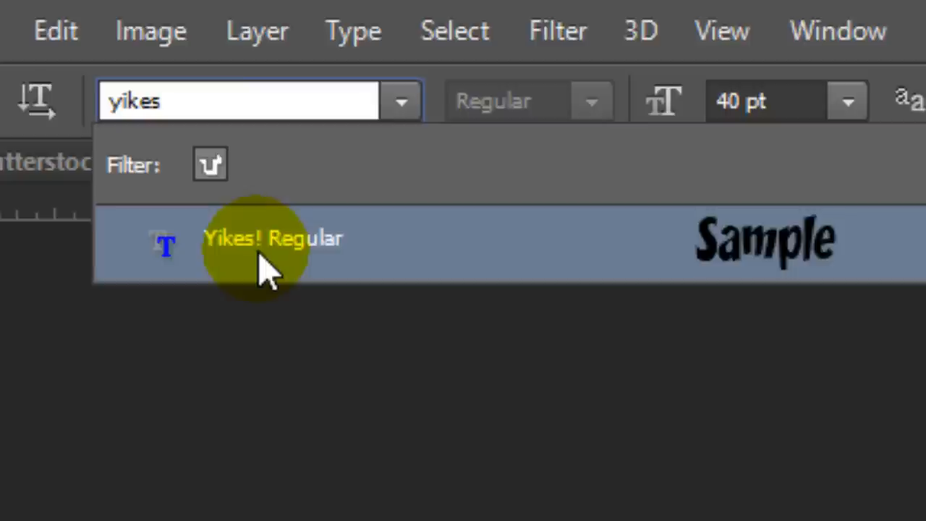
left_click(274, 238)
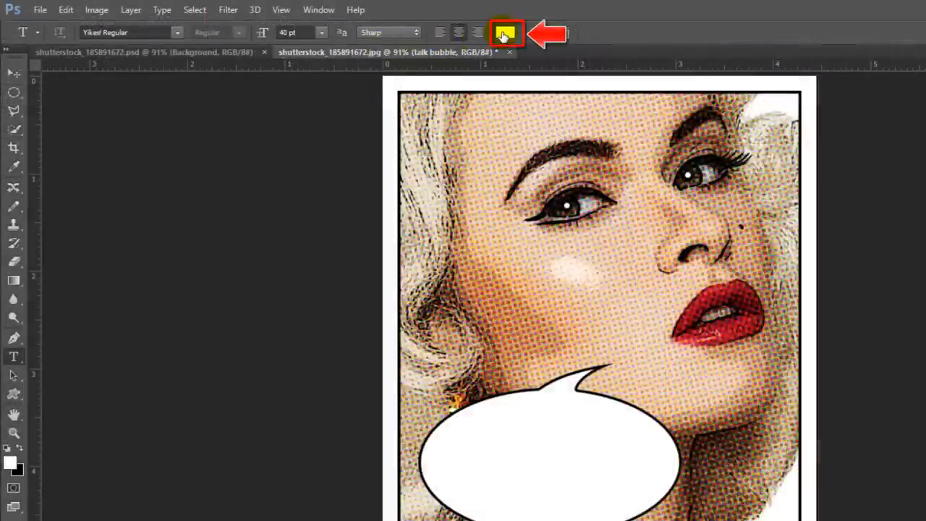
left_click(506, 33)
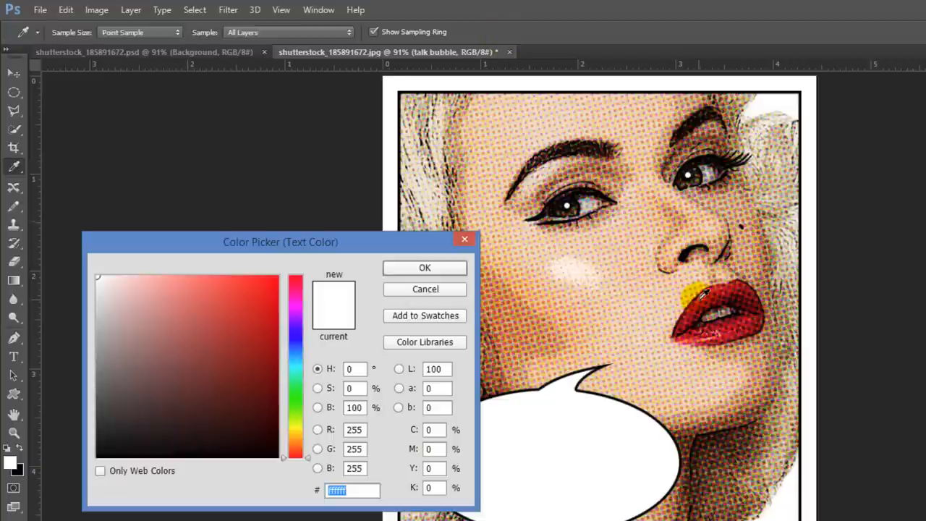
left_click(489, 273)
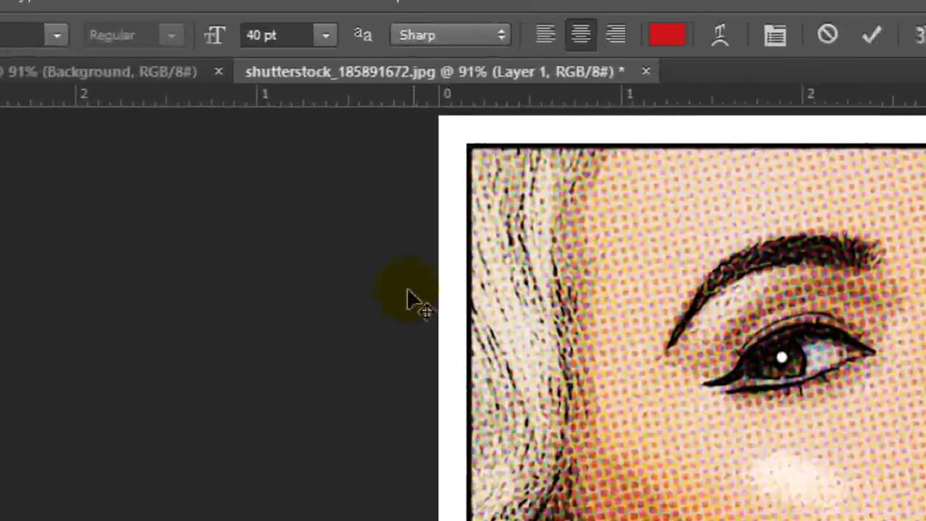
Make the 'To be continued...' text Faux Italic via the Character panel and commit it
left_click(361, 20)
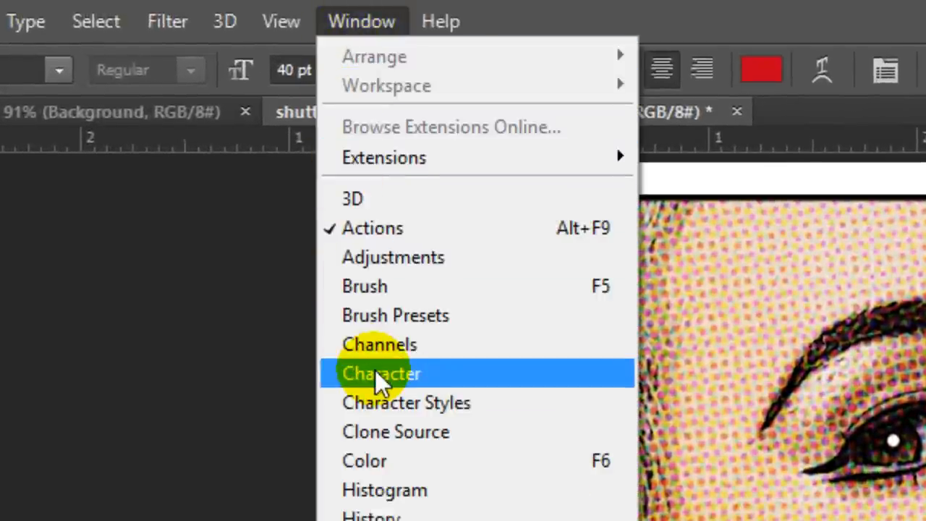
left_click(382, 373)
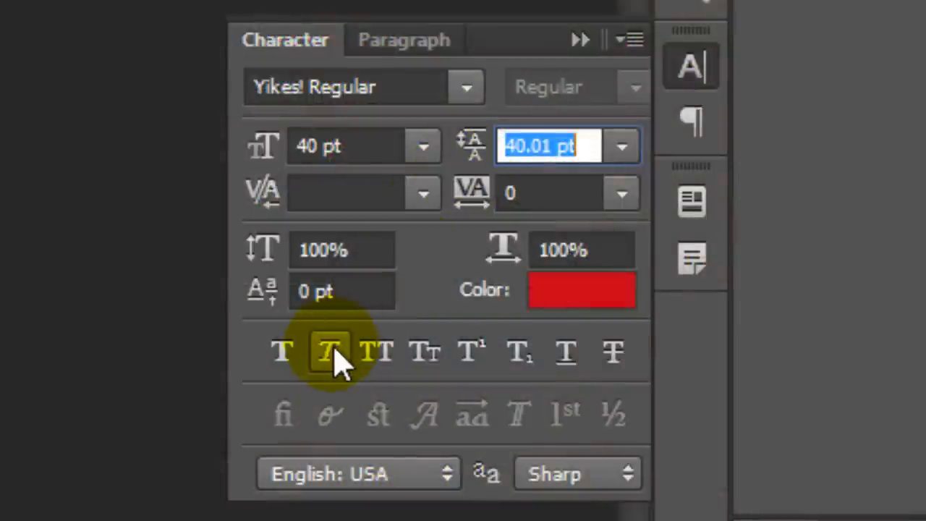
left_click(332, 353)
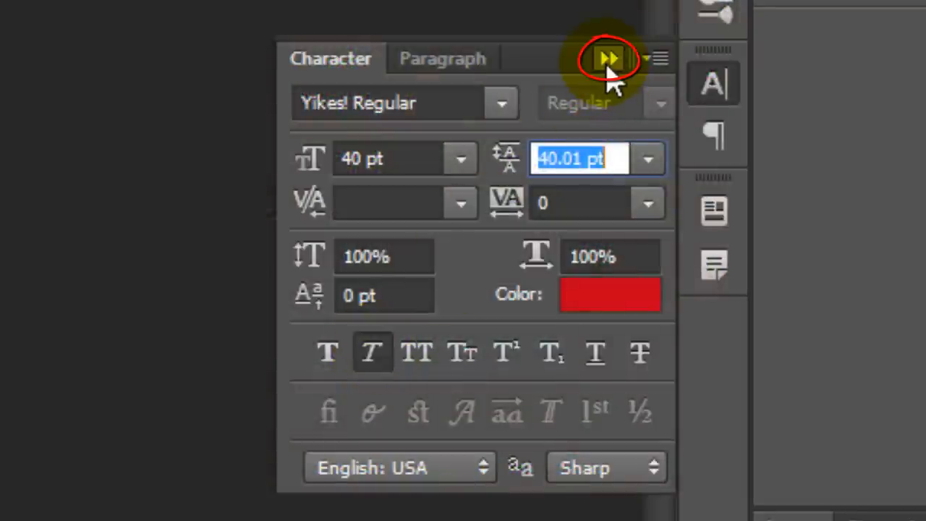
left_click(604, 57)
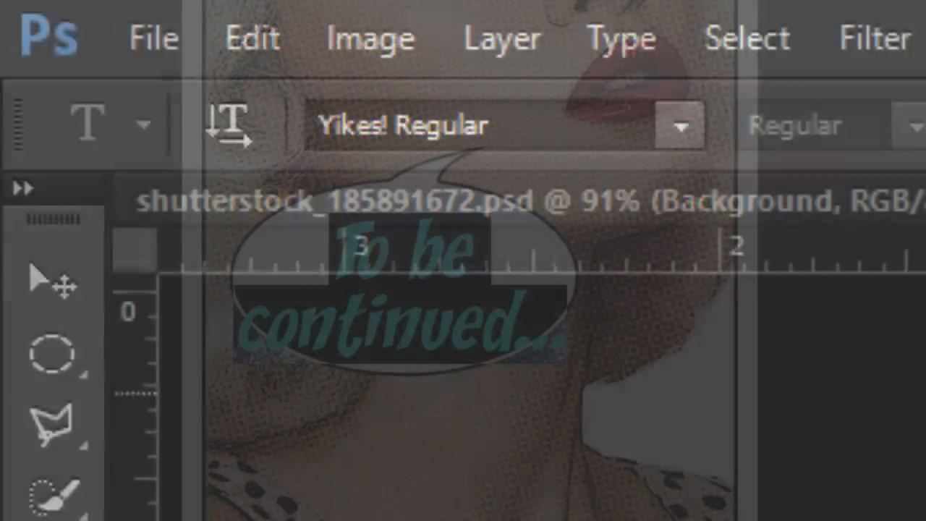
left_click(51, 282)
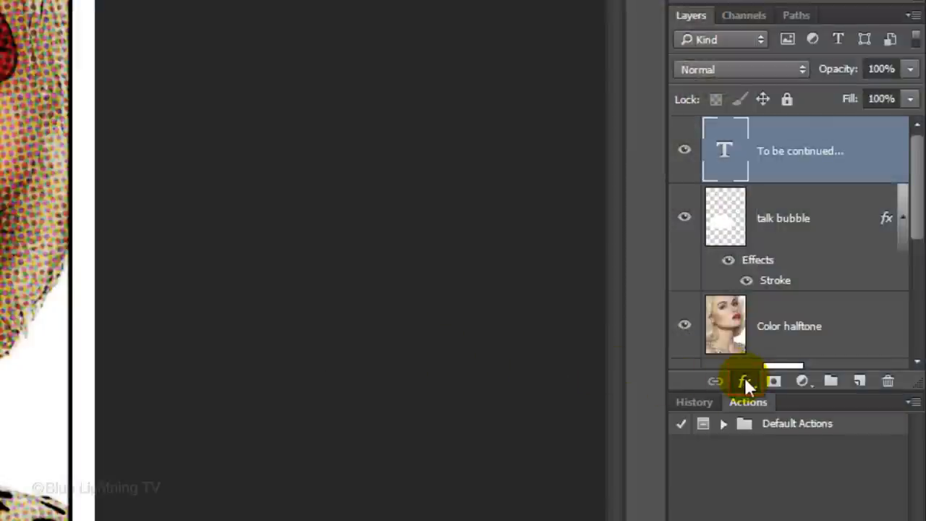
Give the text layer a white 5 px stroke
left_click(744, 382)
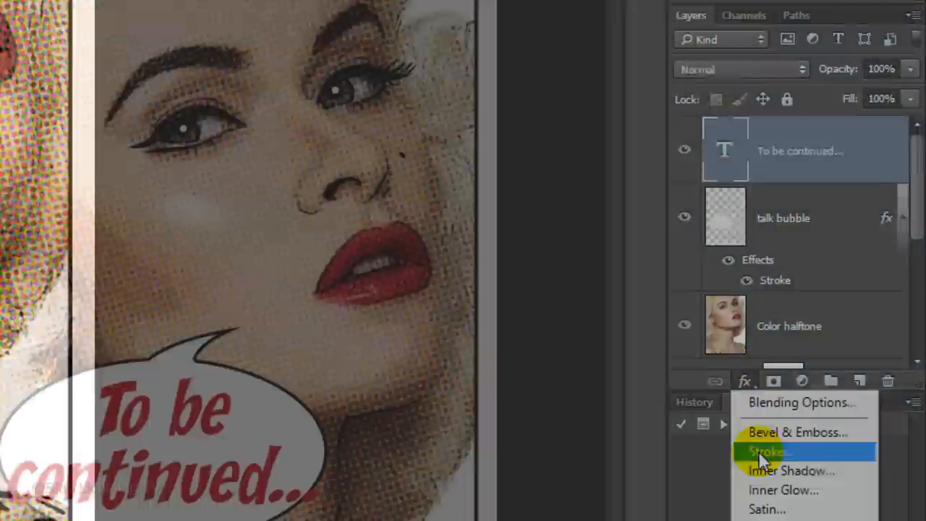
left_click(769, 452)
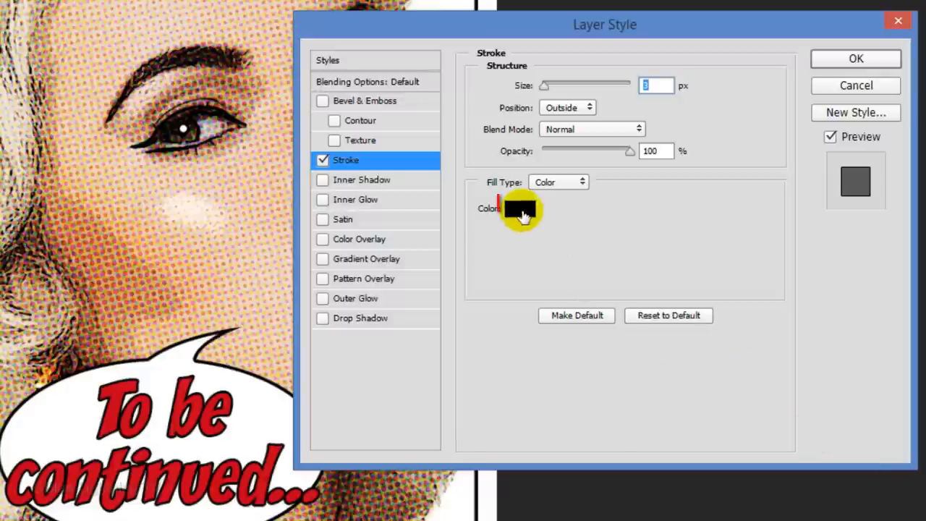
left_click(521, 208)
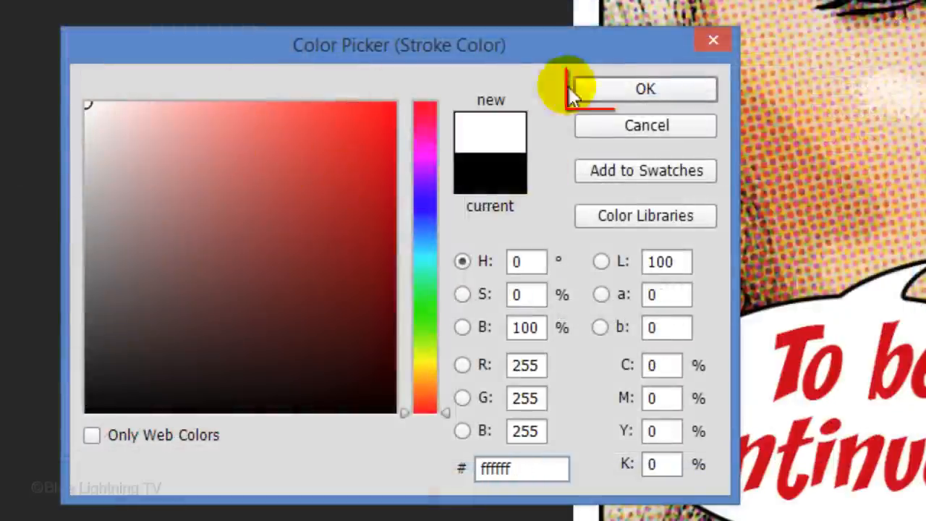
left_click(644, 89)
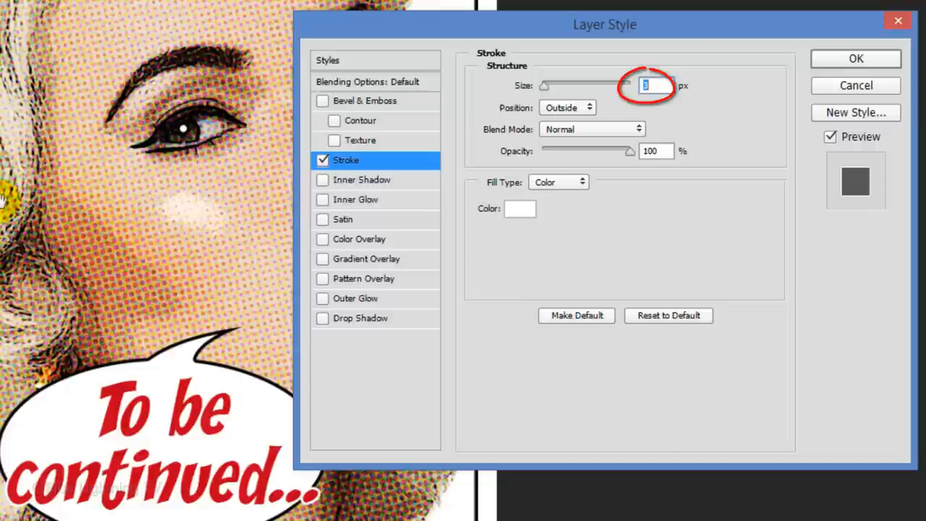
type("5")
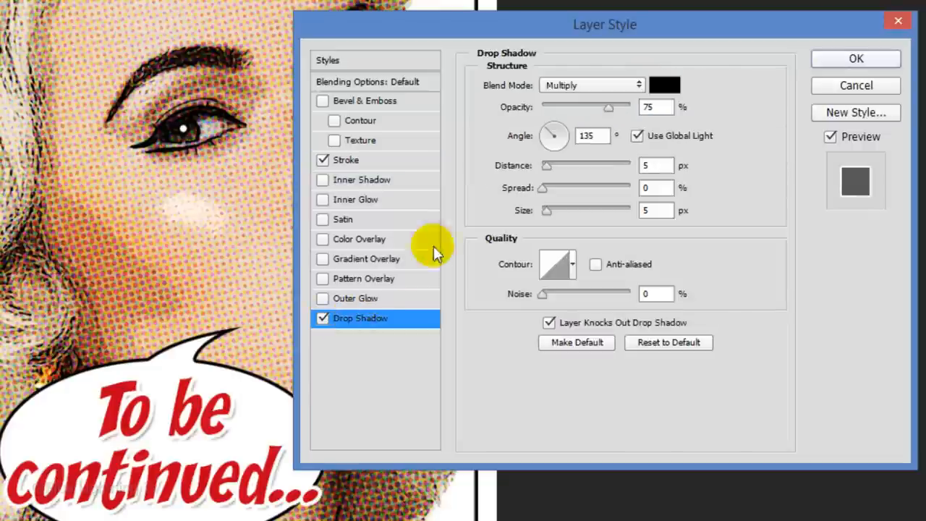
Add a drop shadow at 25% opacity, 15 px distance, size 0, and apply the styles
left_click_drag(606, 107, 565, 106)
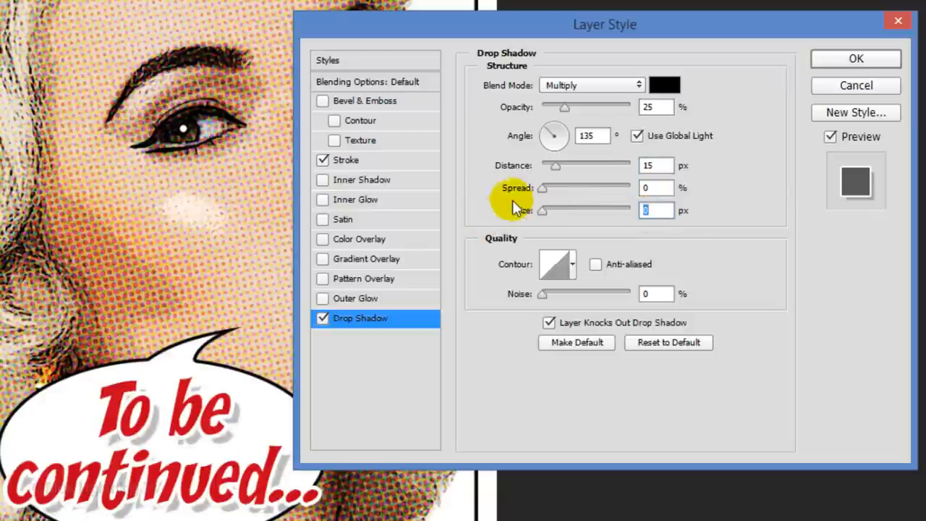
left_click(855, 58)
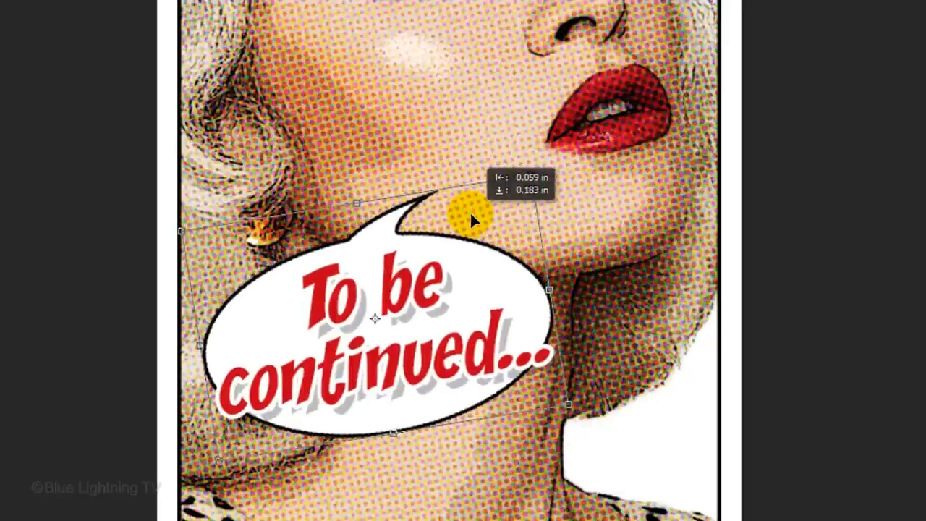
Confirm the free-transform rotation tilting the bubble and its text over the neck
key("Enter")
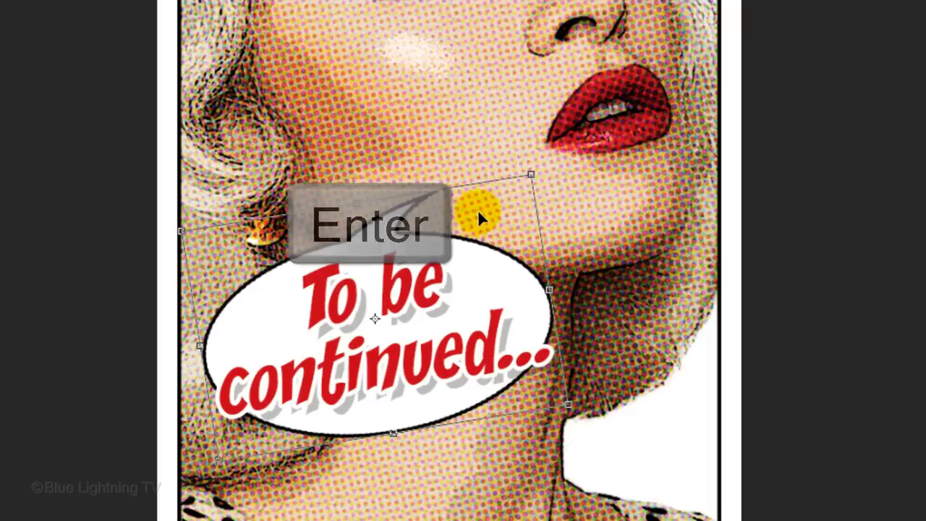